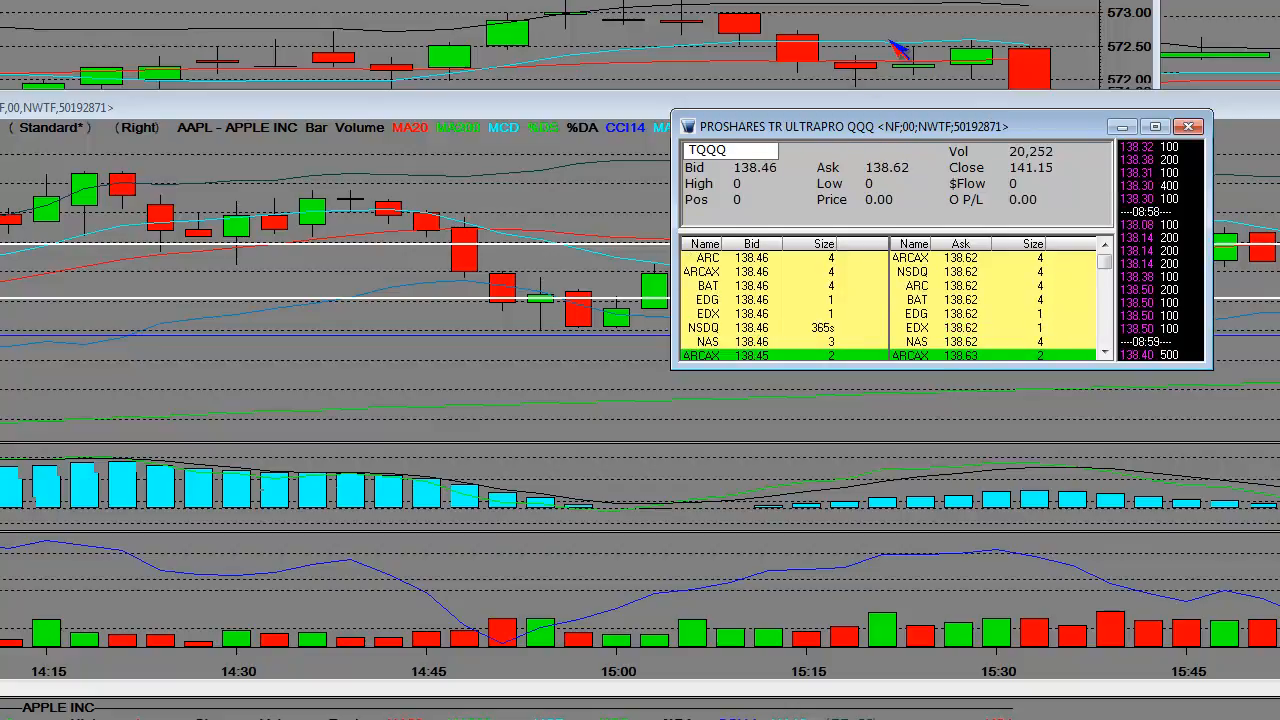
mouse_move(766, 278)
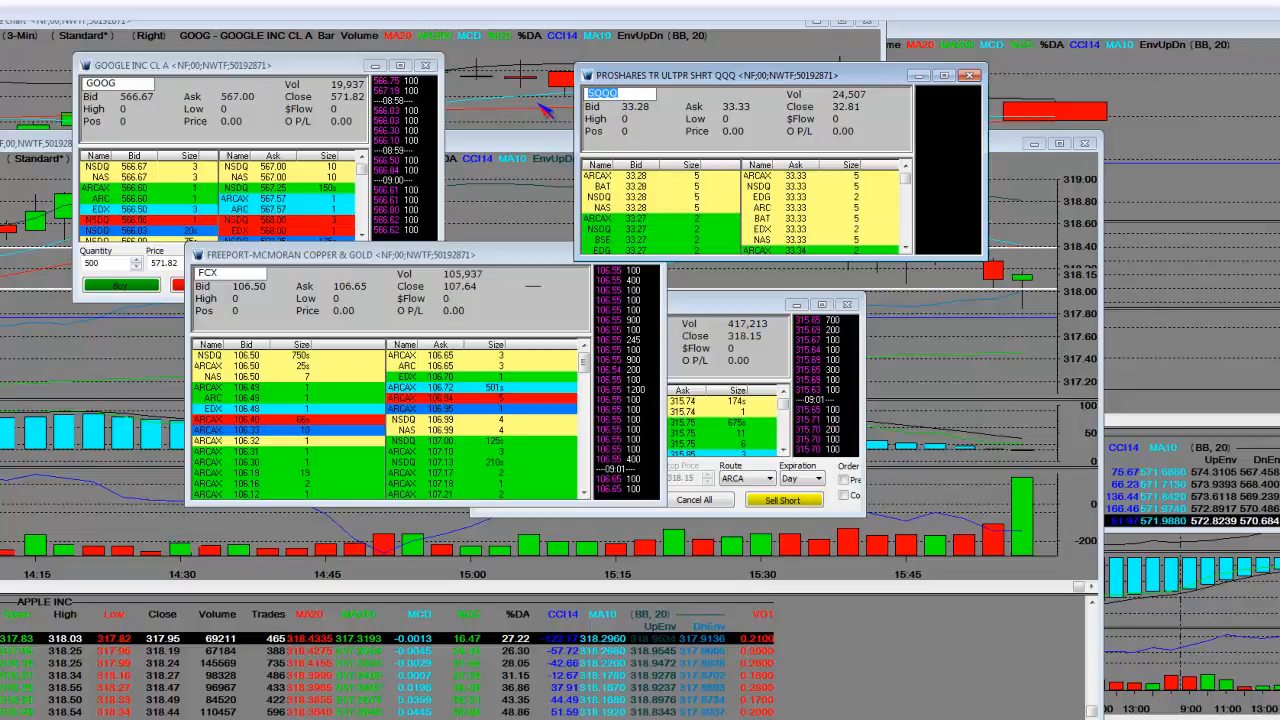
Enter SPY as the symbol in the SQQQ Level 2 window, then enter QQQQ.
text(SPY)
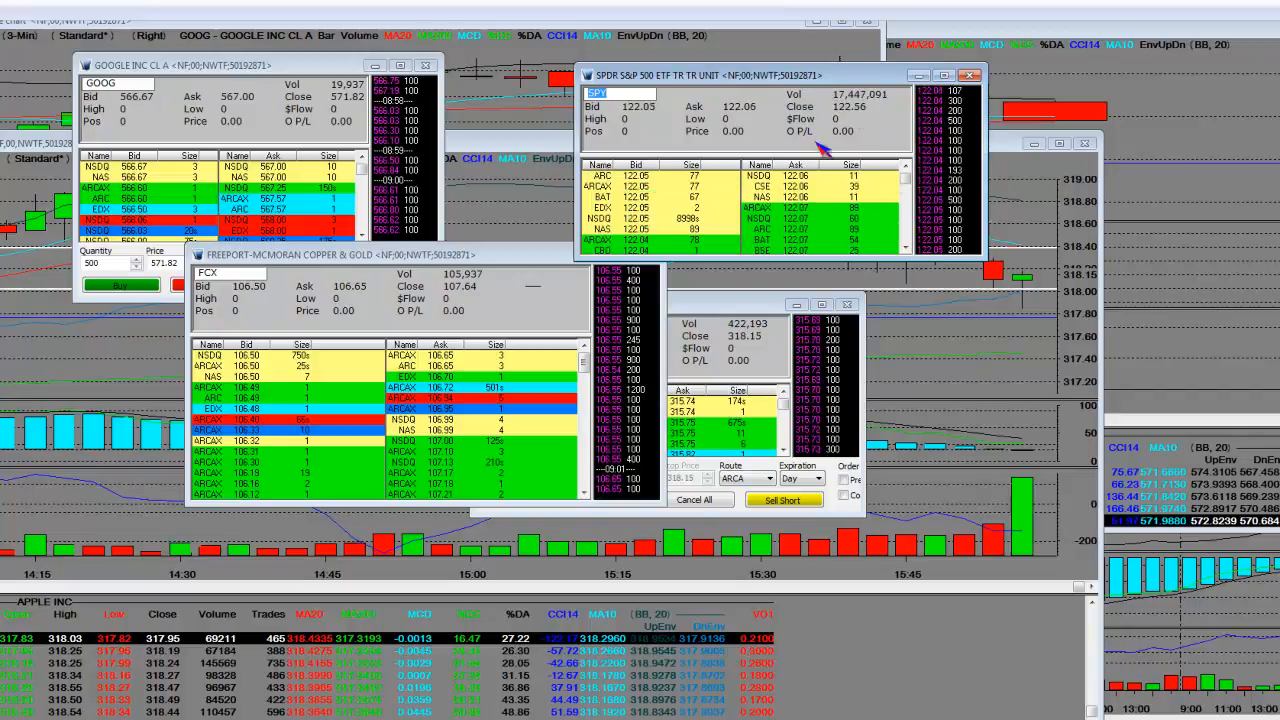
mouse_move(905, 120)
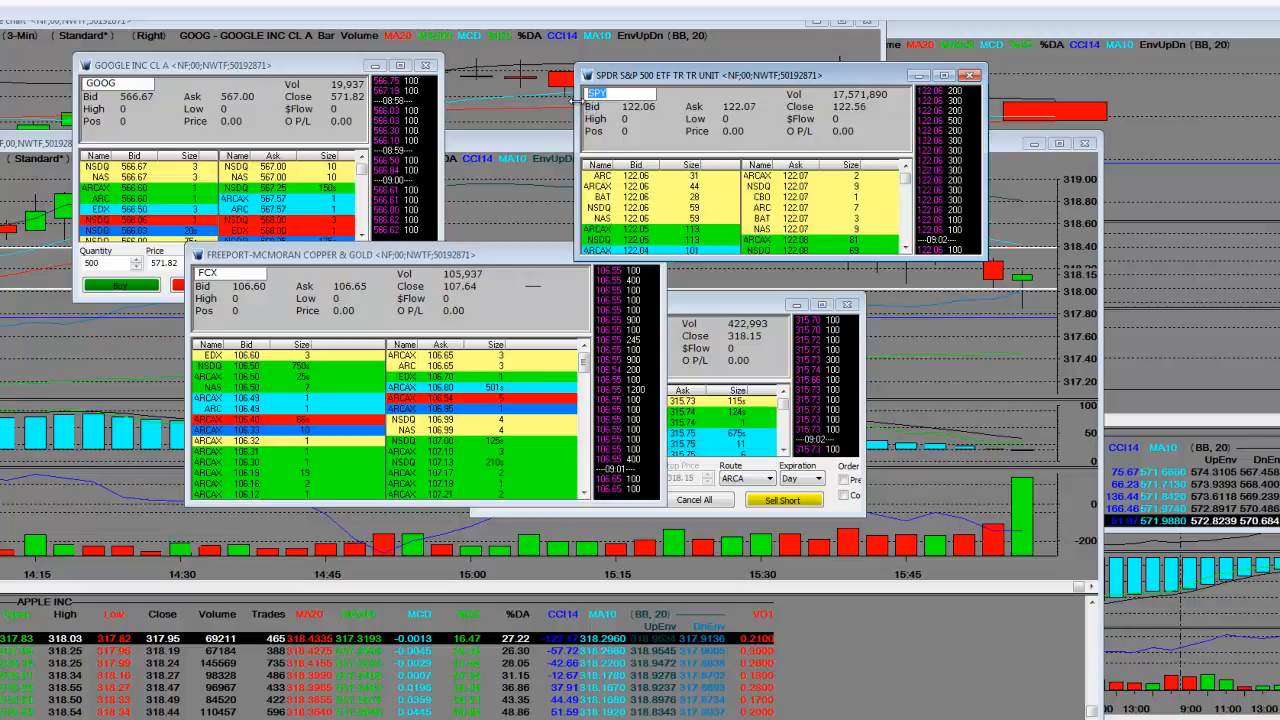
text(QQQQ)
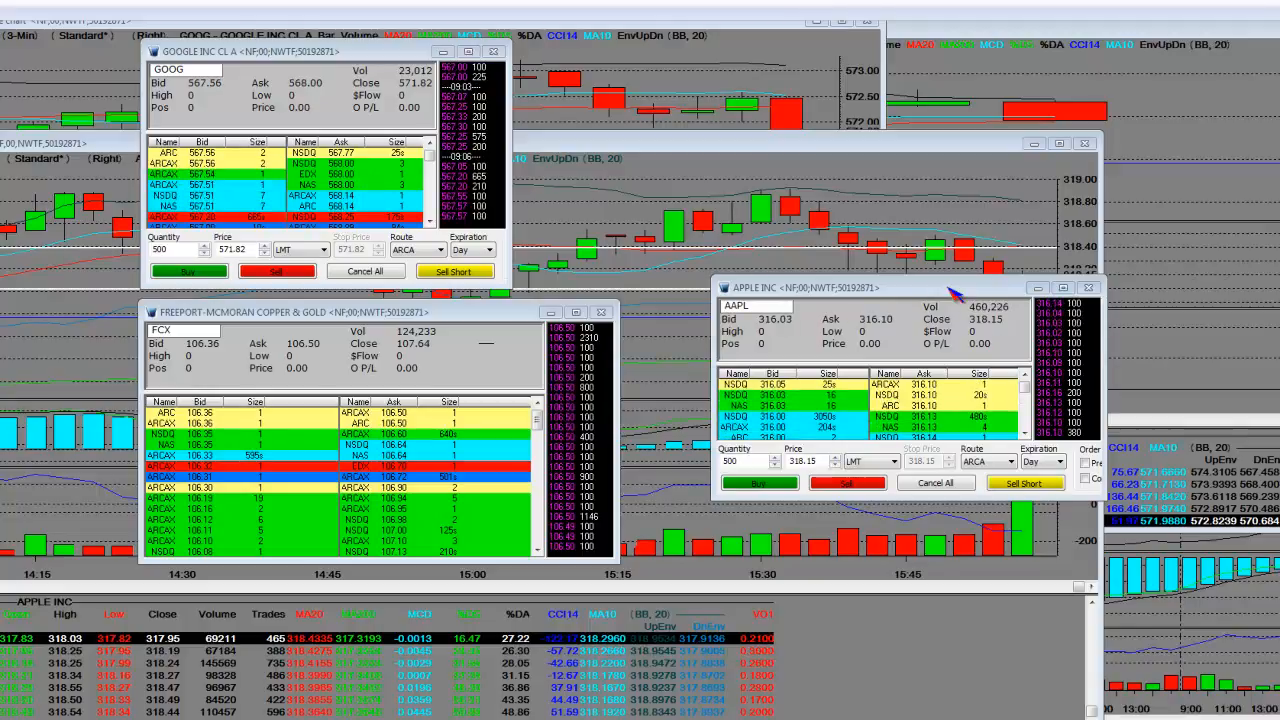
Close the AAPL and FCX Level 2 windows and move the GOOG window toward the chart centre.
click(1088, 288)
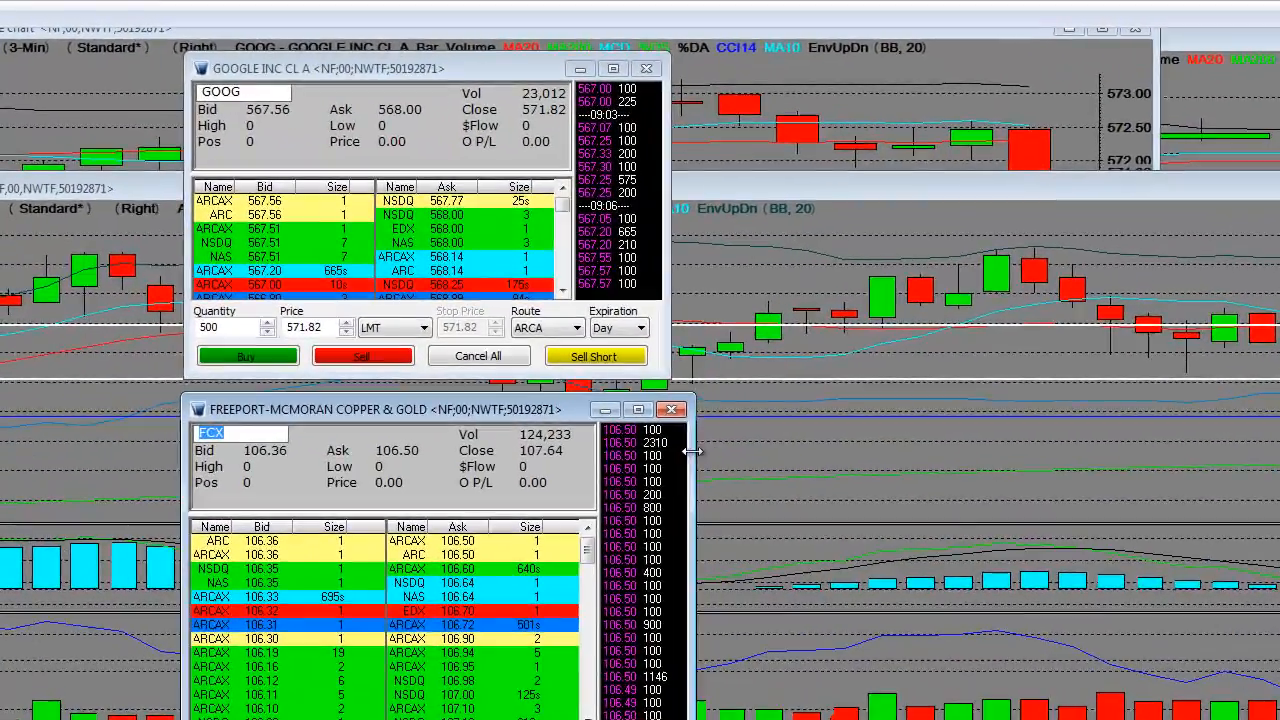
click(671, 409)
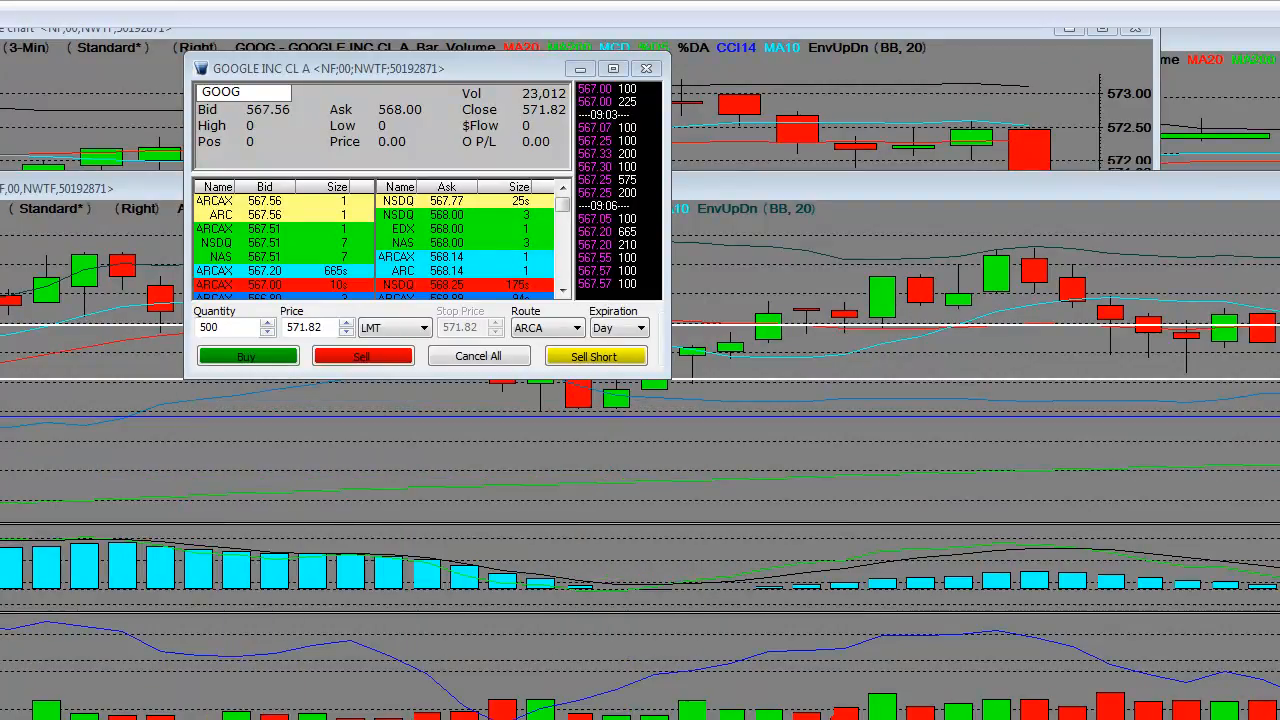
mouse_move(75, 285)
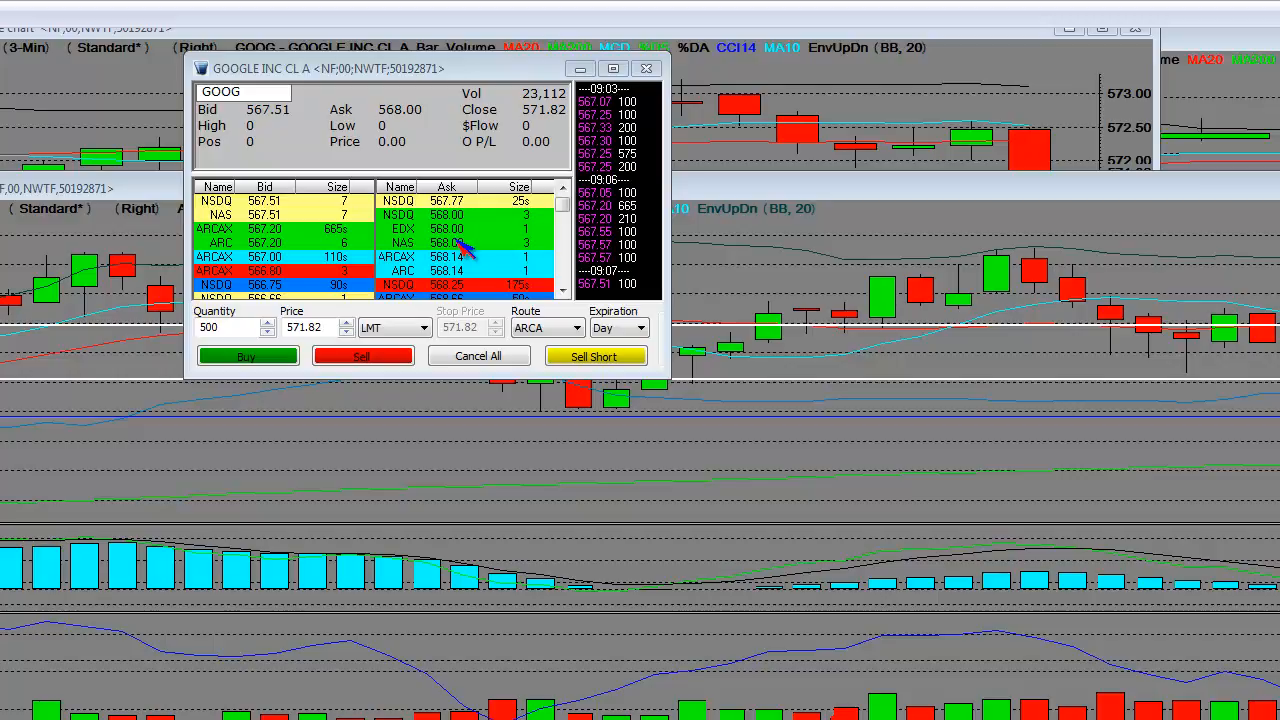
mouse_move(460, 248)
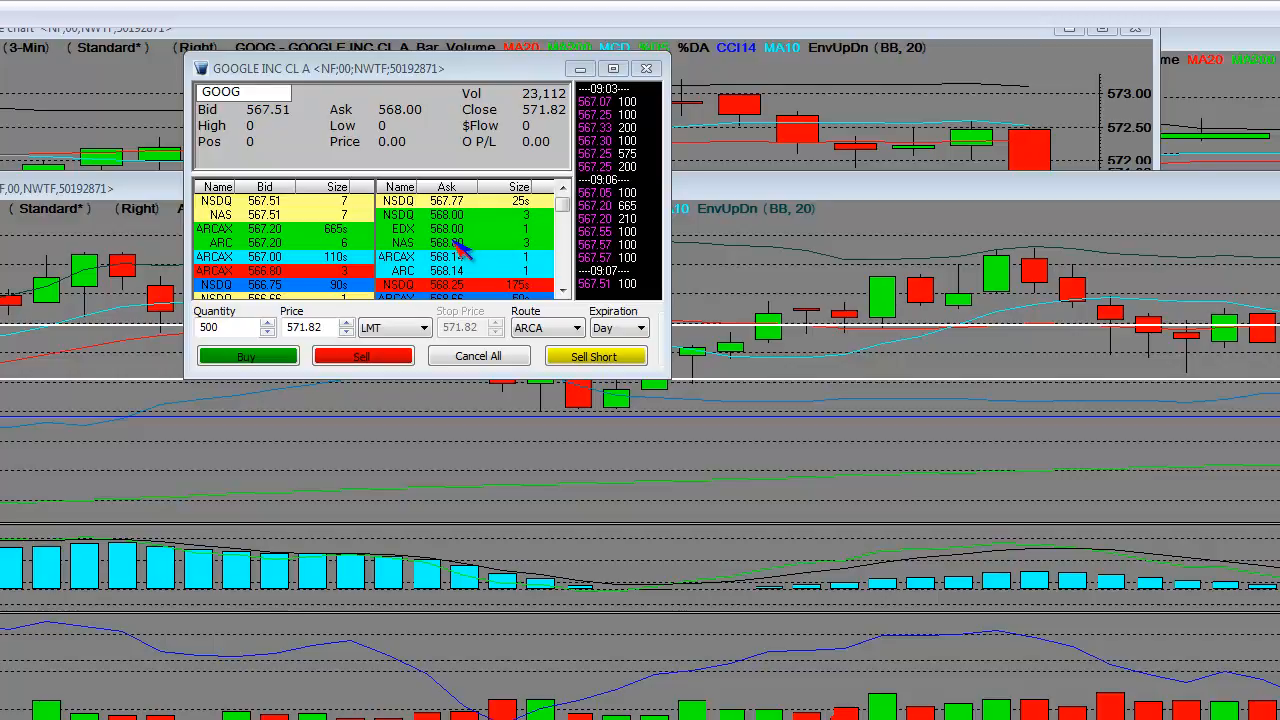
drag(350, 68, 480, 186)
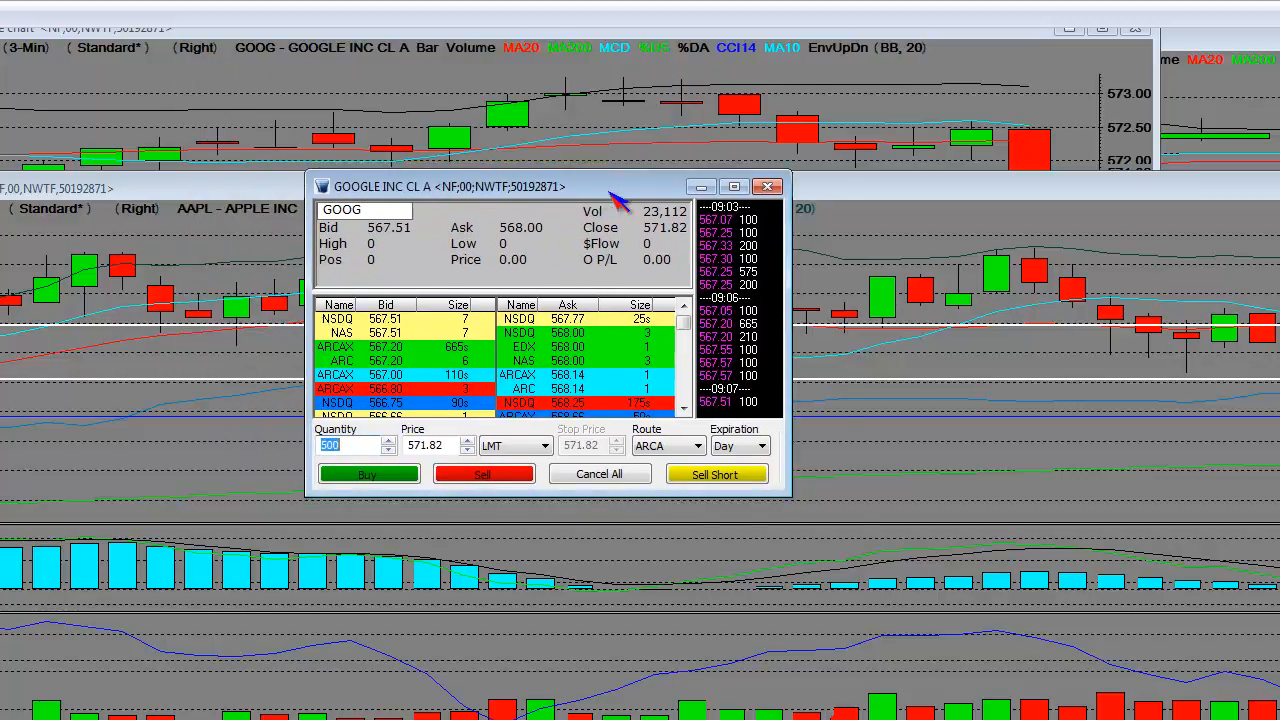
drag(450, 186, 632, 261)
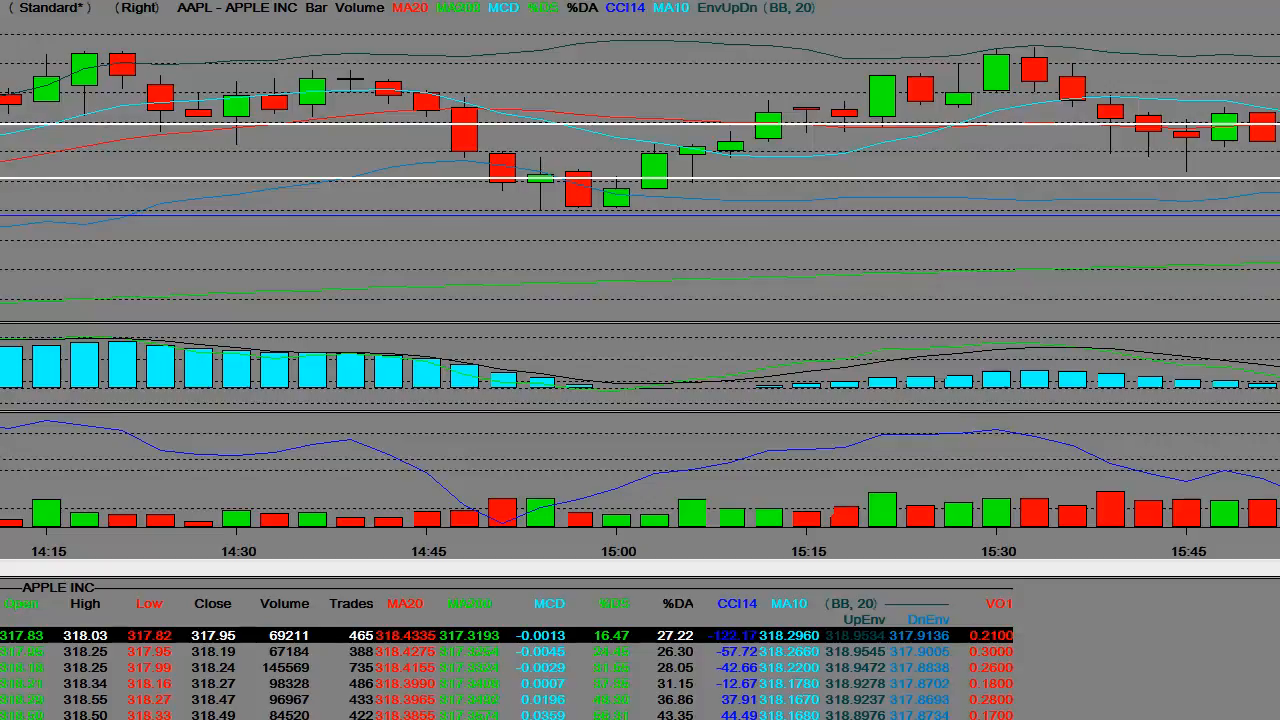
mouse_move(665, 130)
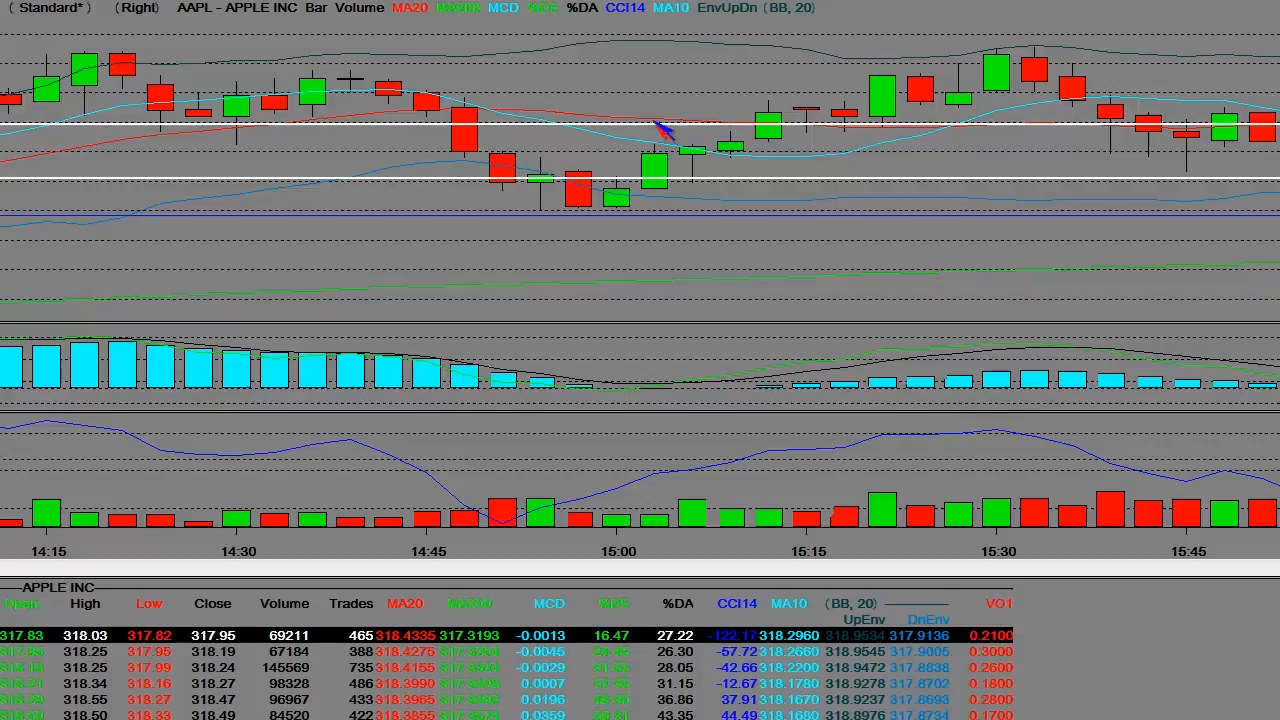
mouse_move(670, 120)
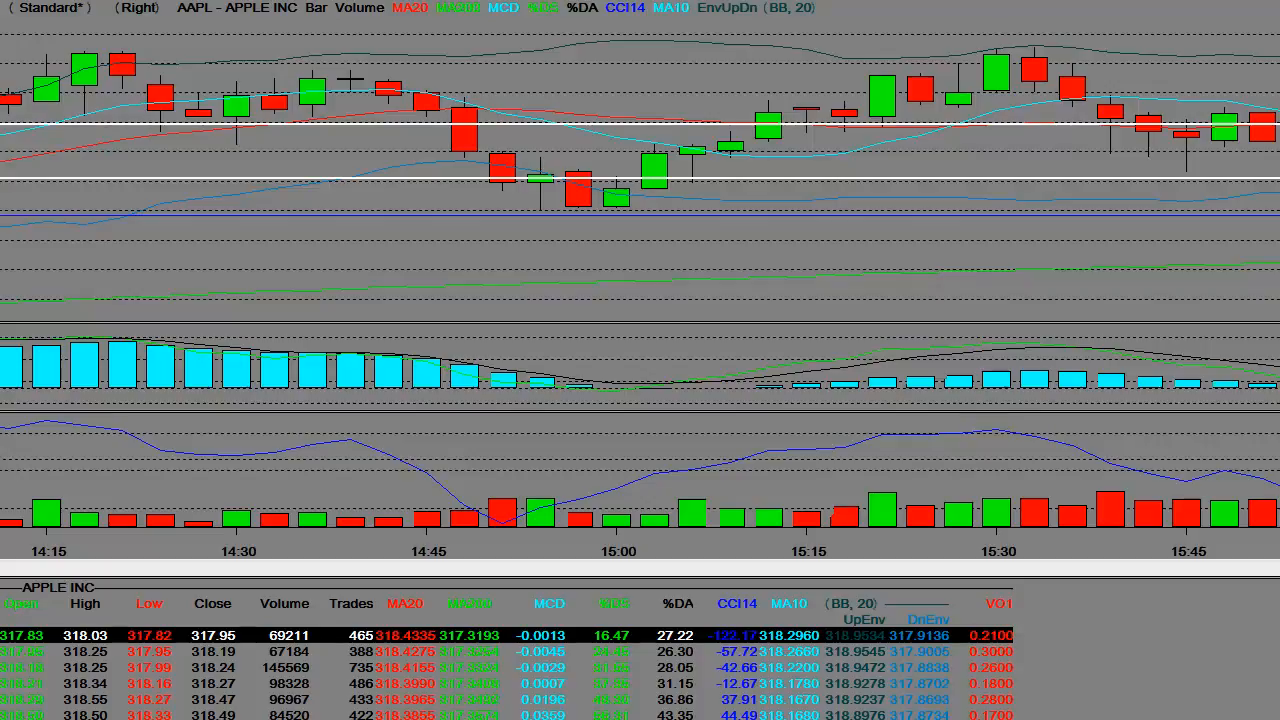
mouse_move(1200, 210)
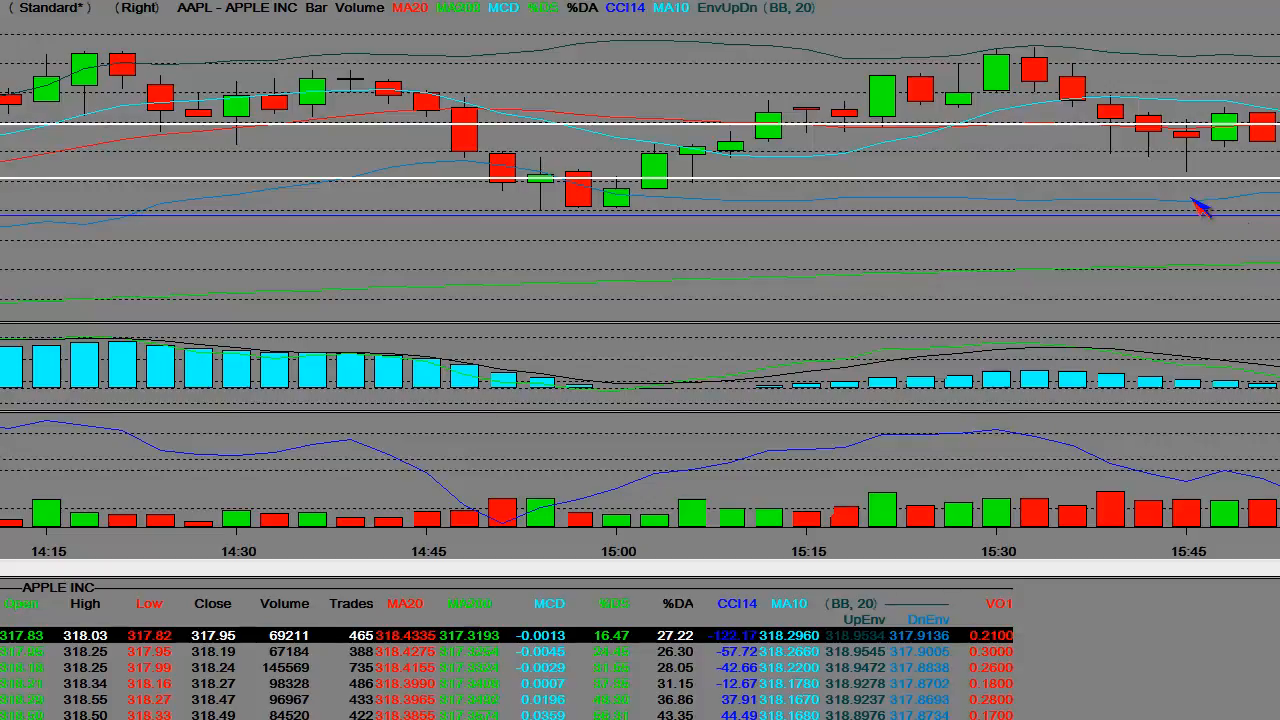
mouse_move(1037, 305)
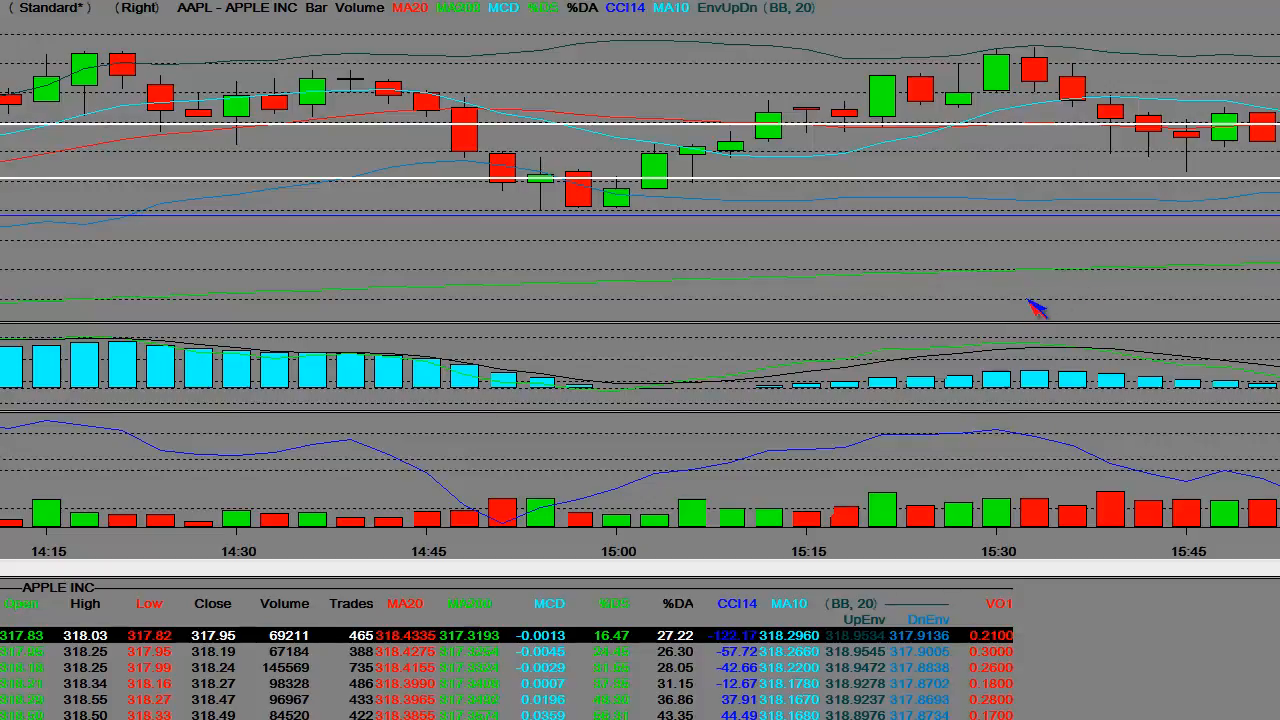
mouse_move(1212, 158)
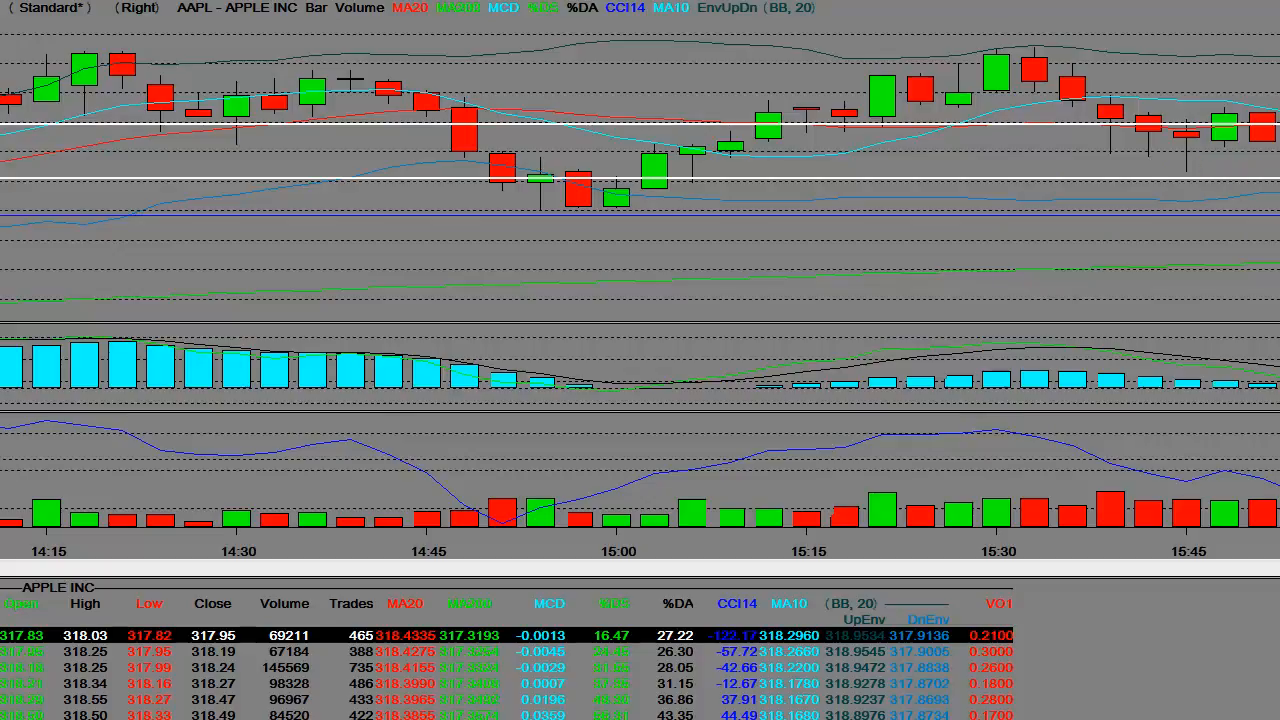
mouse_move(1225, 218)
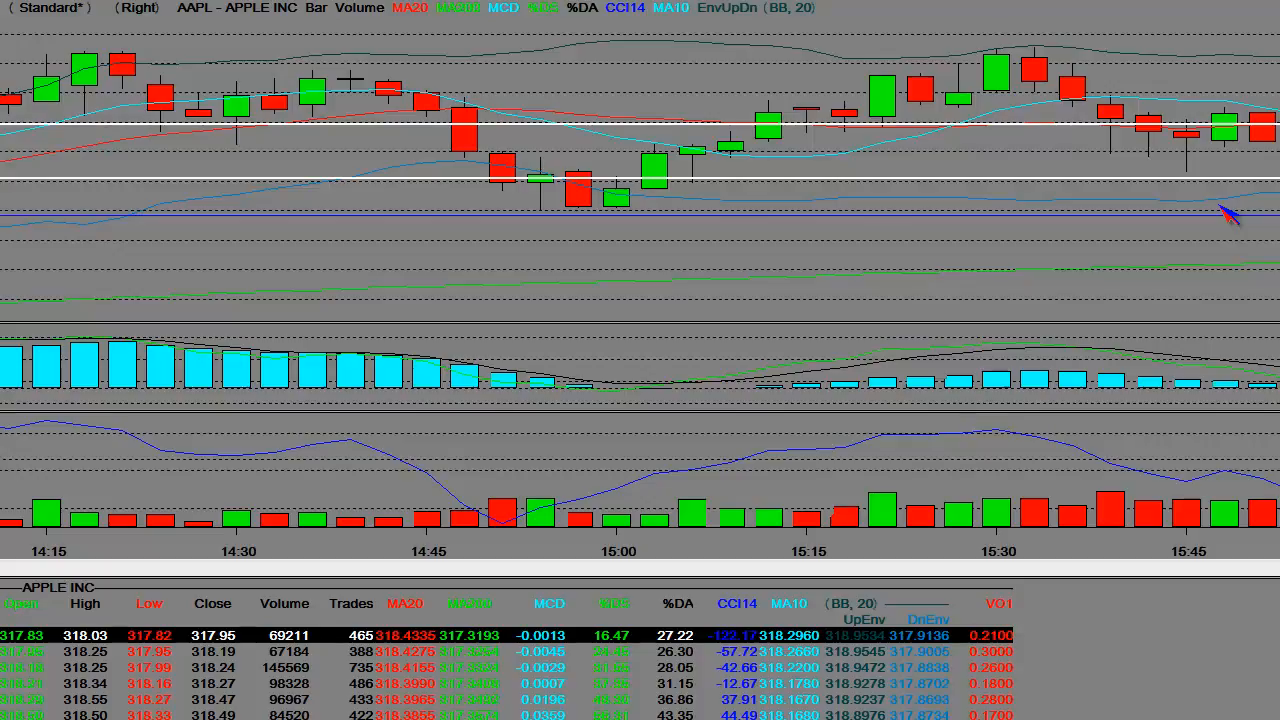
mouse_move(1213, 258)
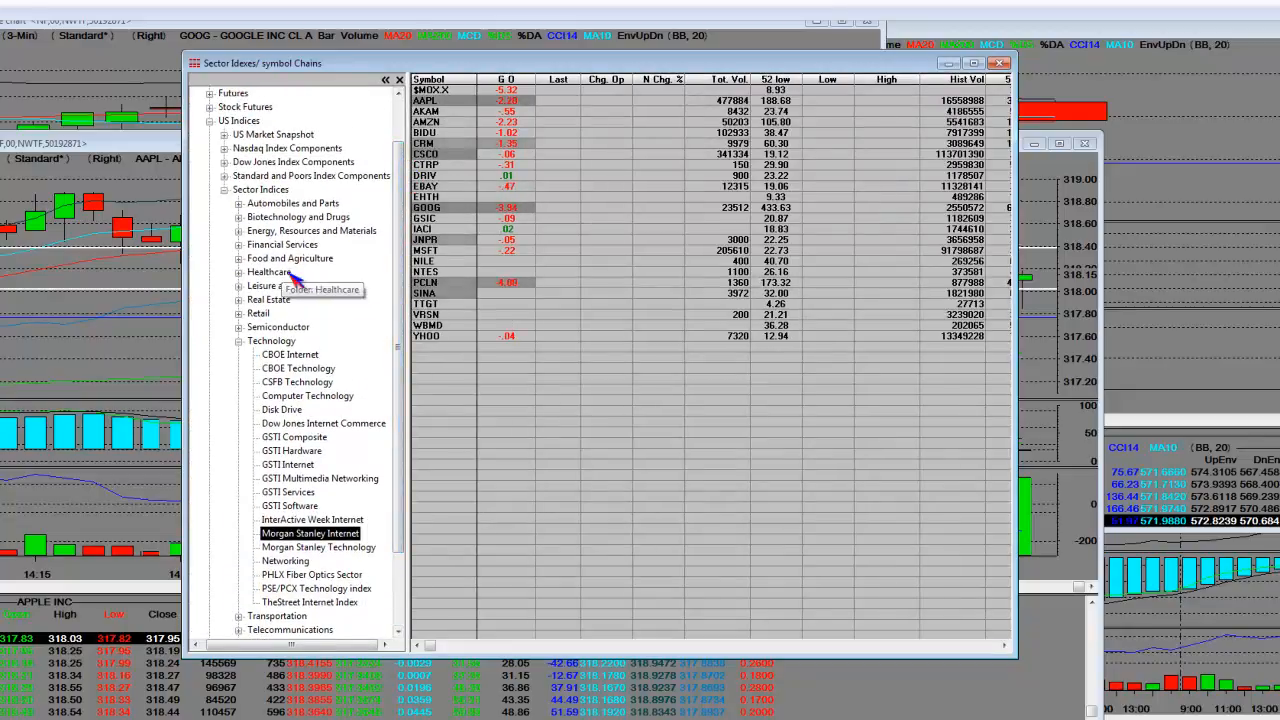
mouse_move(385, 298)
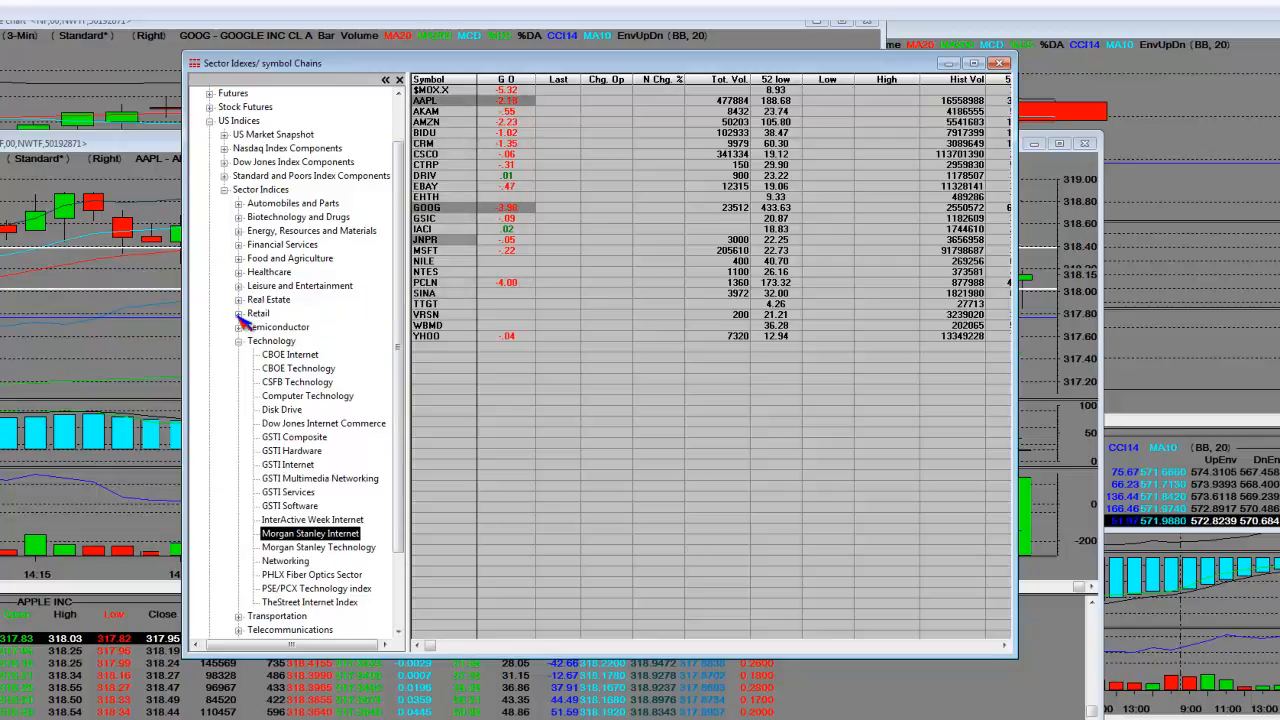
Expand Retail, Dow Jones Index Components and Listed Stocks > NYSE > Primary Session in the chains tree.
click(240, 313)
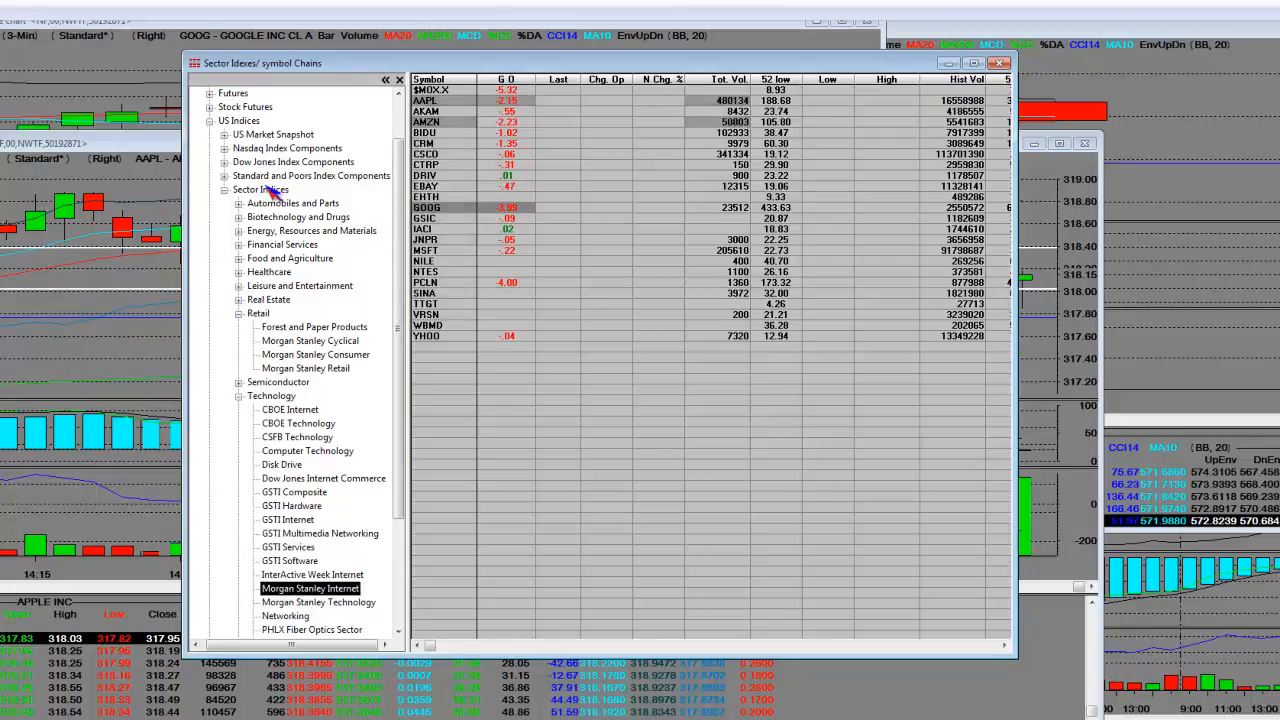
click(224, 162)
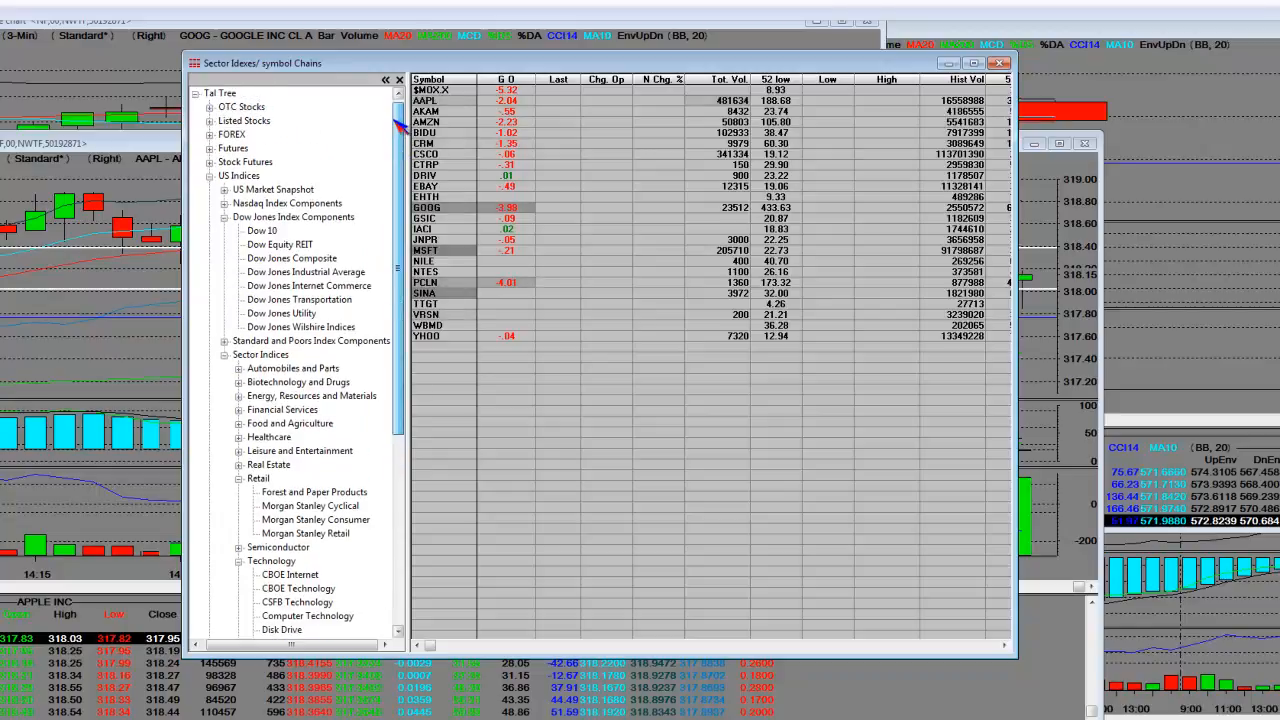
click(224, 120)
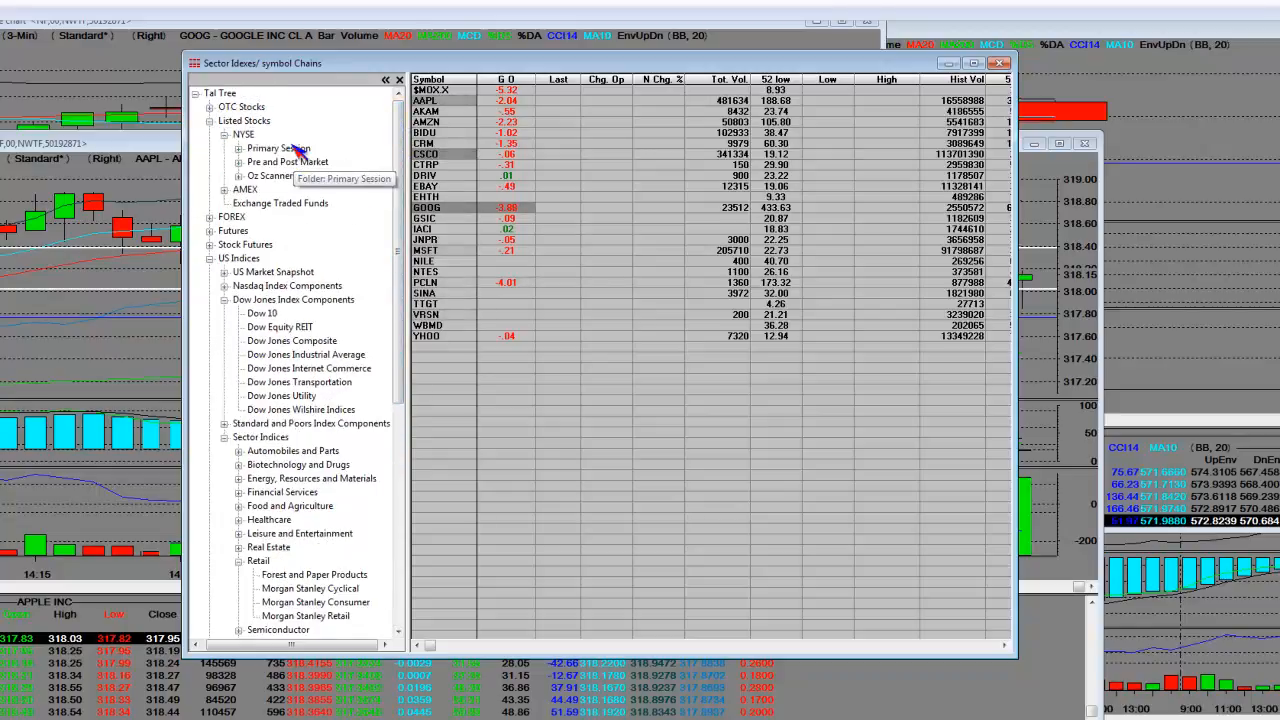
click(224, 148)
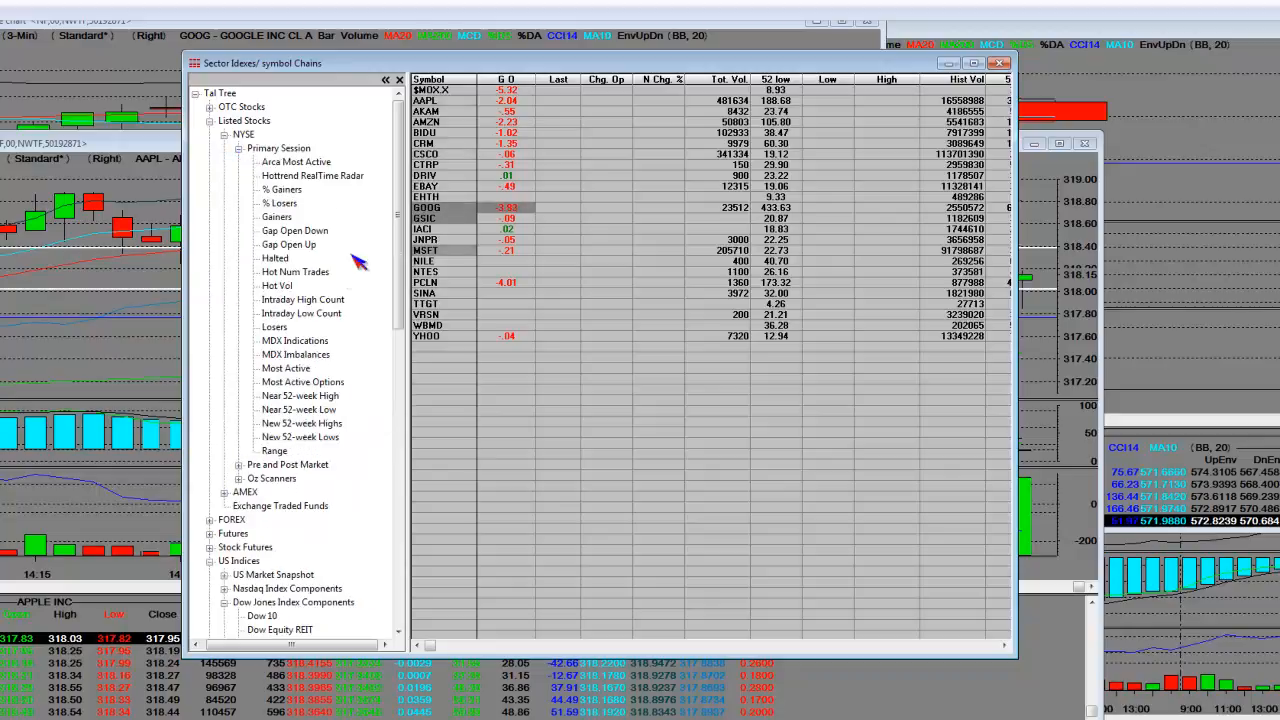
Load the NYSE Primary Session Gap Open Down chain, showing stocks like CMG and WLT.
click(294, 230)
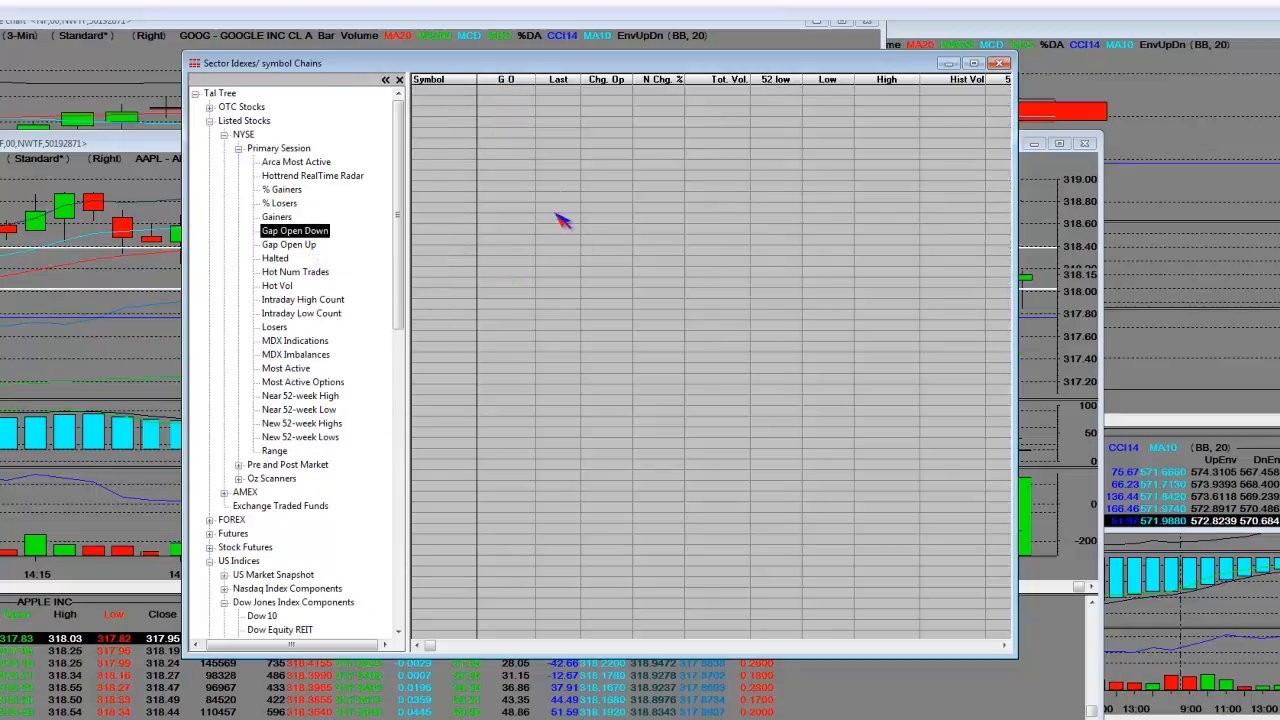
click(294, 230)
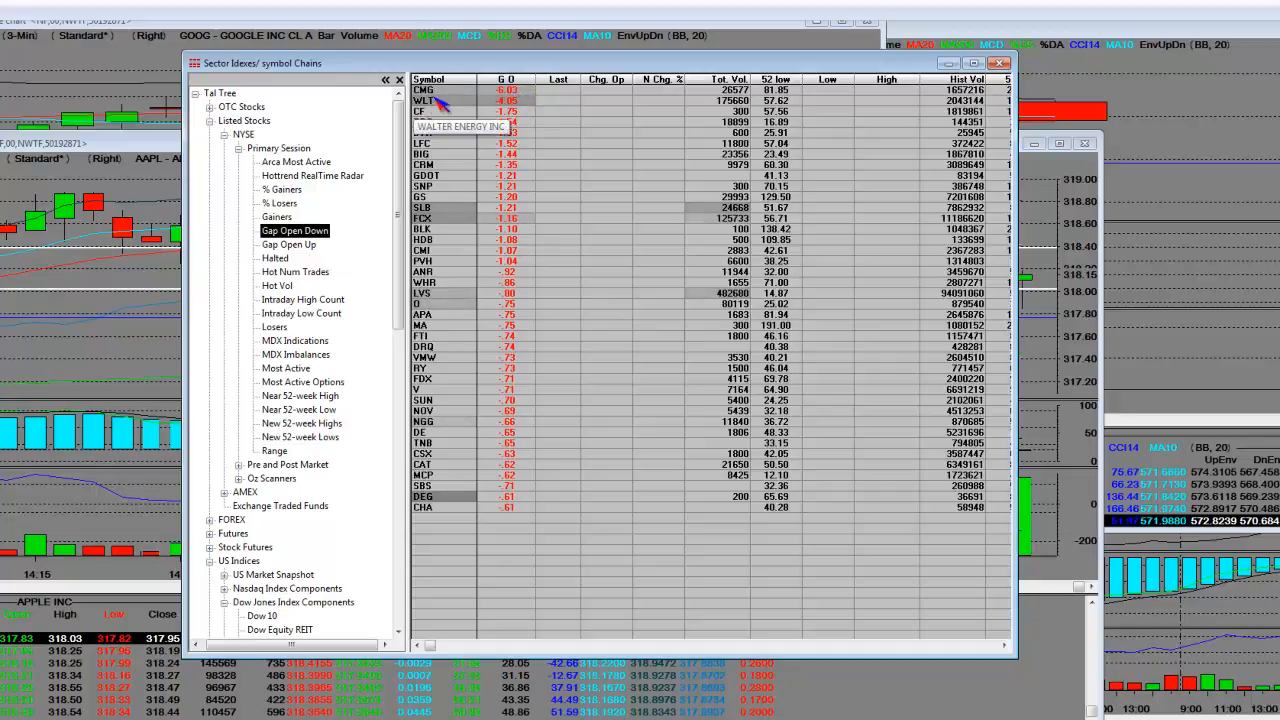
mouse_move(440, 95)
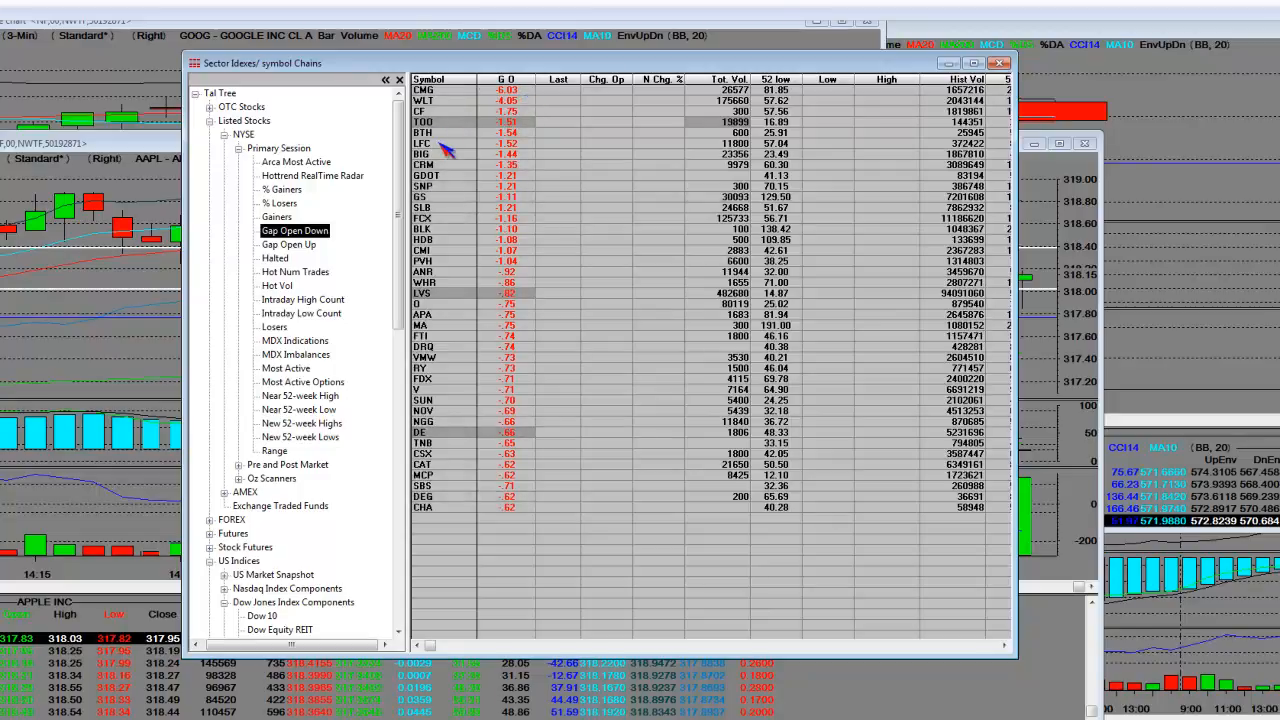
mouse_move(458, 106)
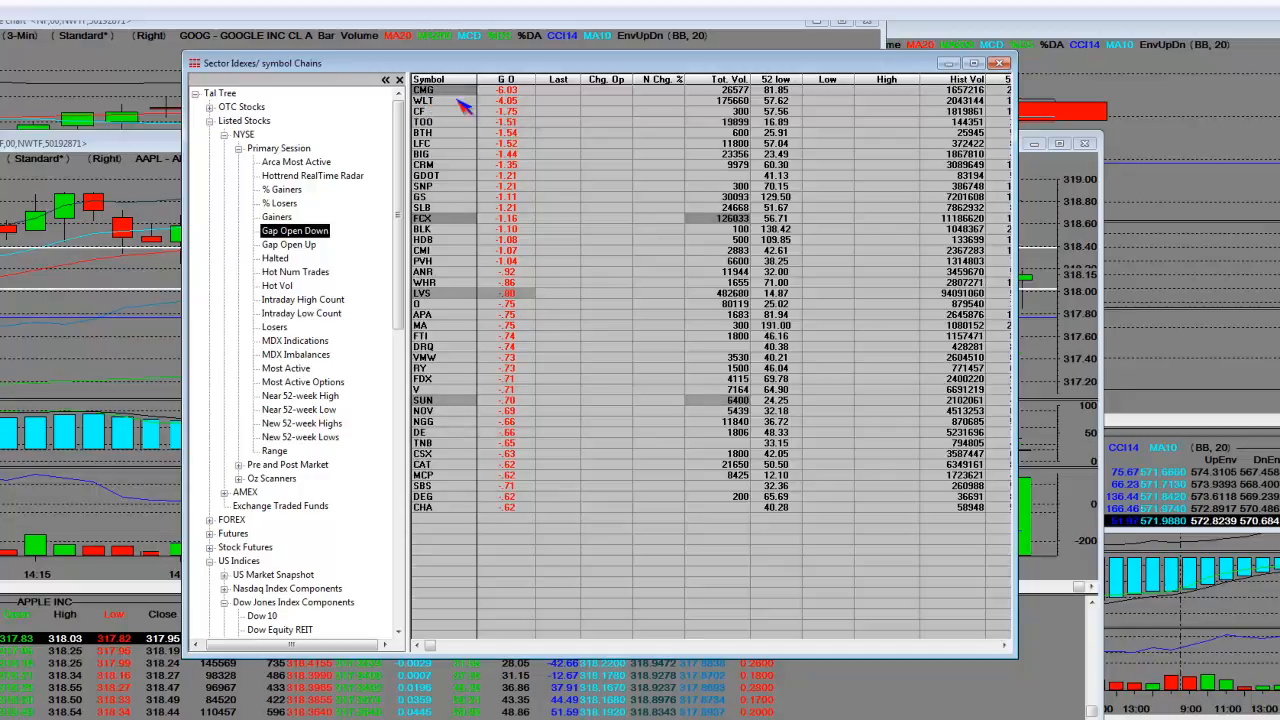
mouse_move(520, 100)
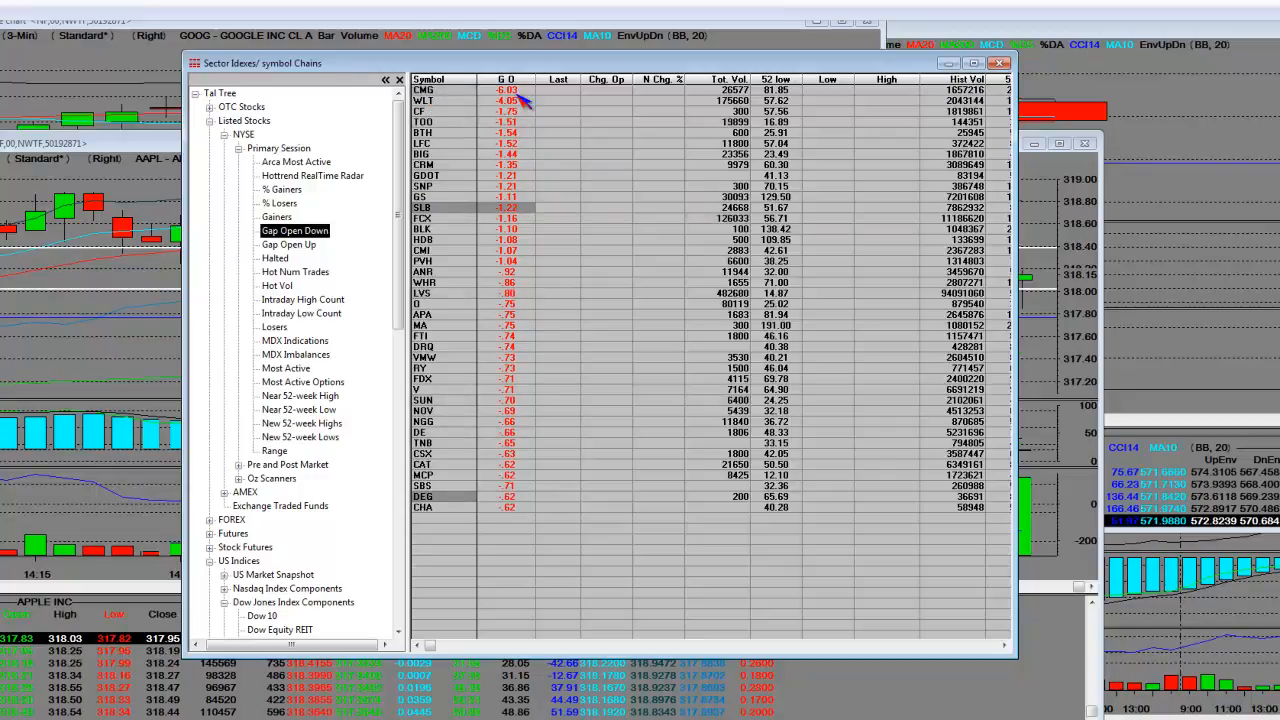
mouse_move(463, 218)
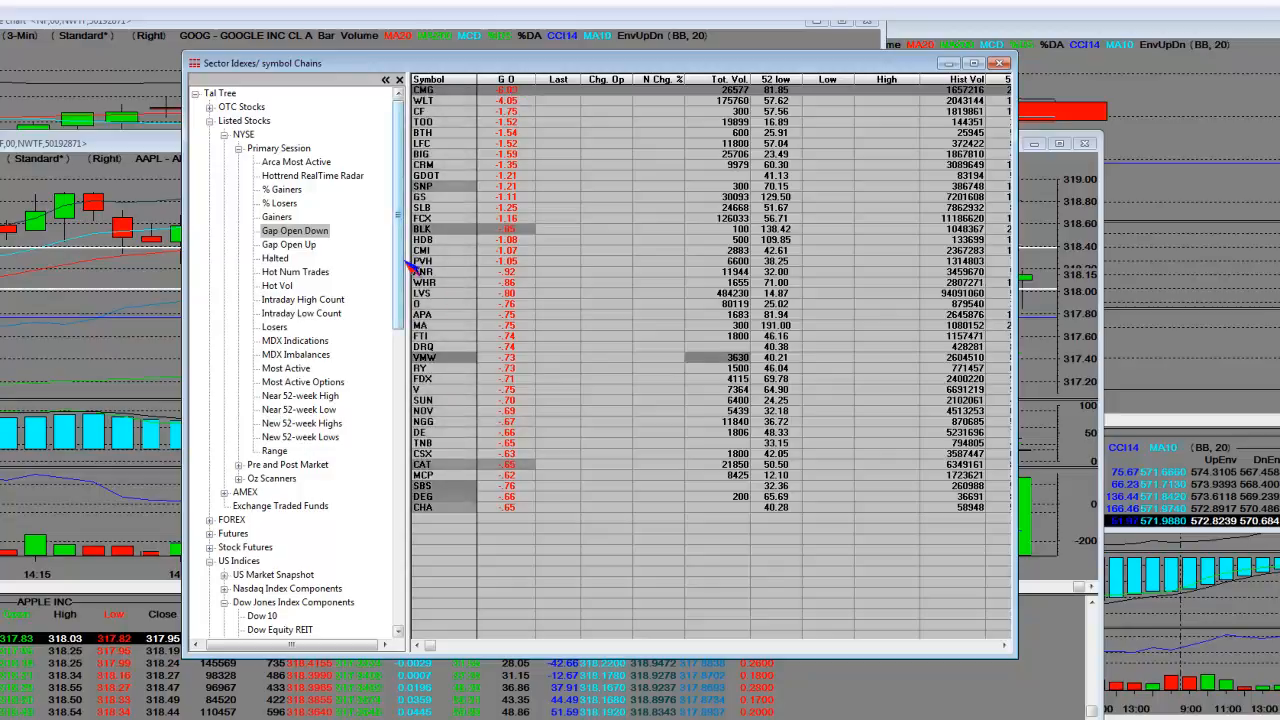
Scroll the chains tree and expand the S&P and Nasdaq Index Components lists under US Indices.
scroll(down, 3)
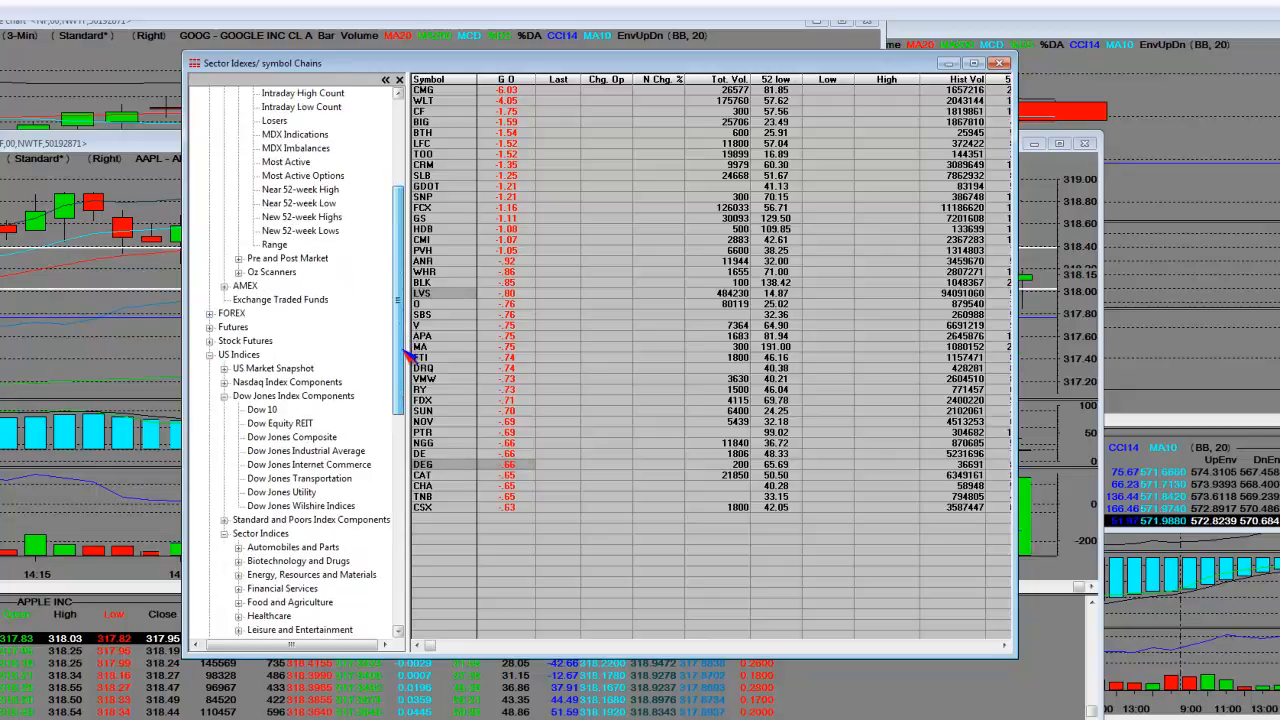
scroll(down, 3)
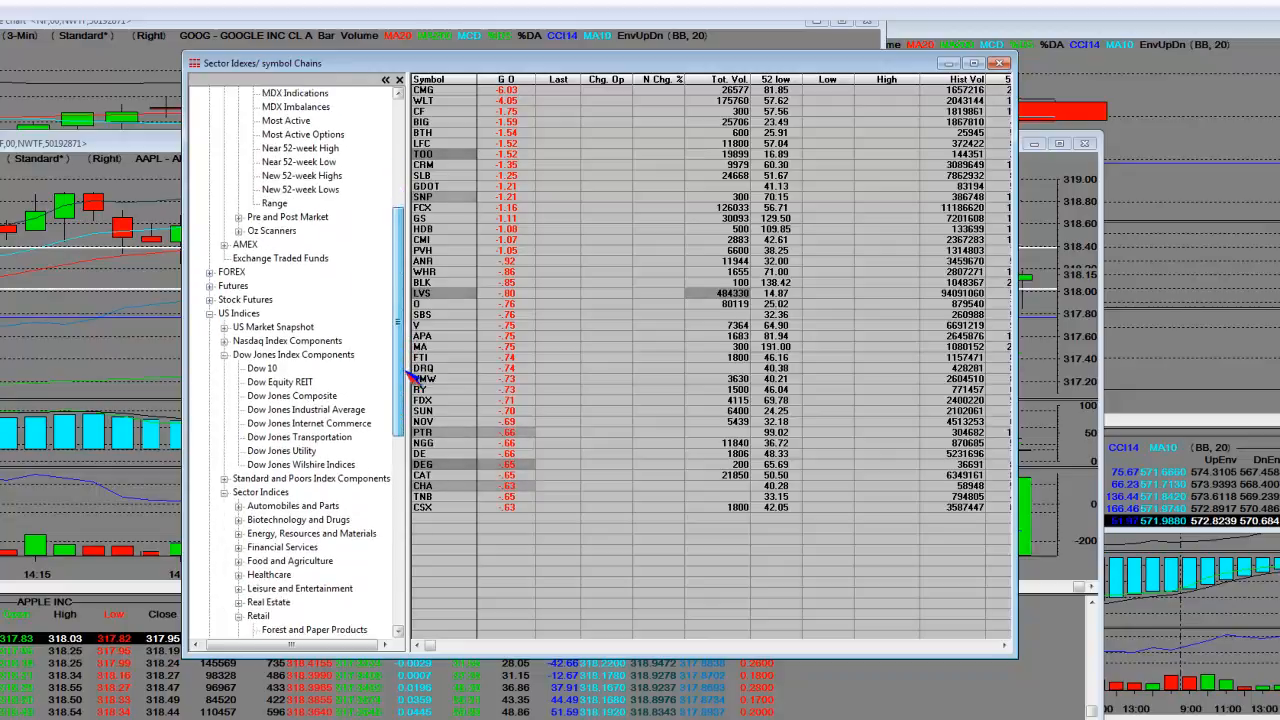
click(226, 478)
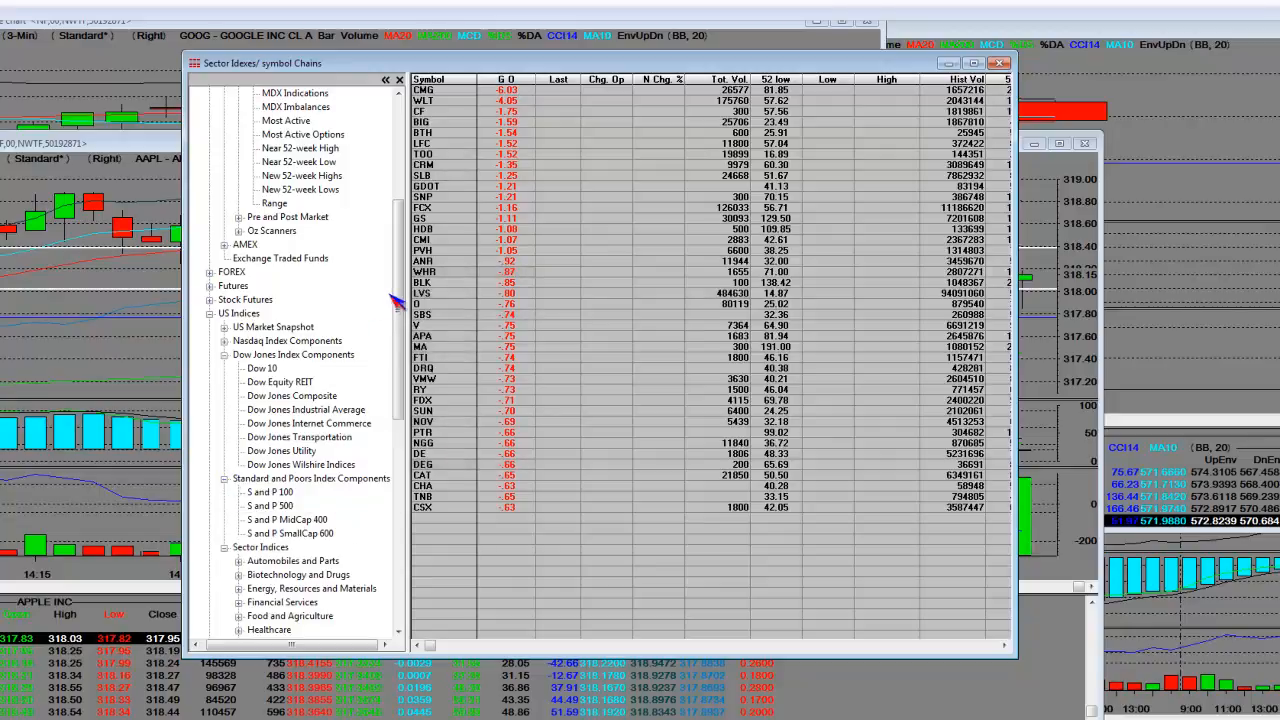
mouse_move(315, 345)
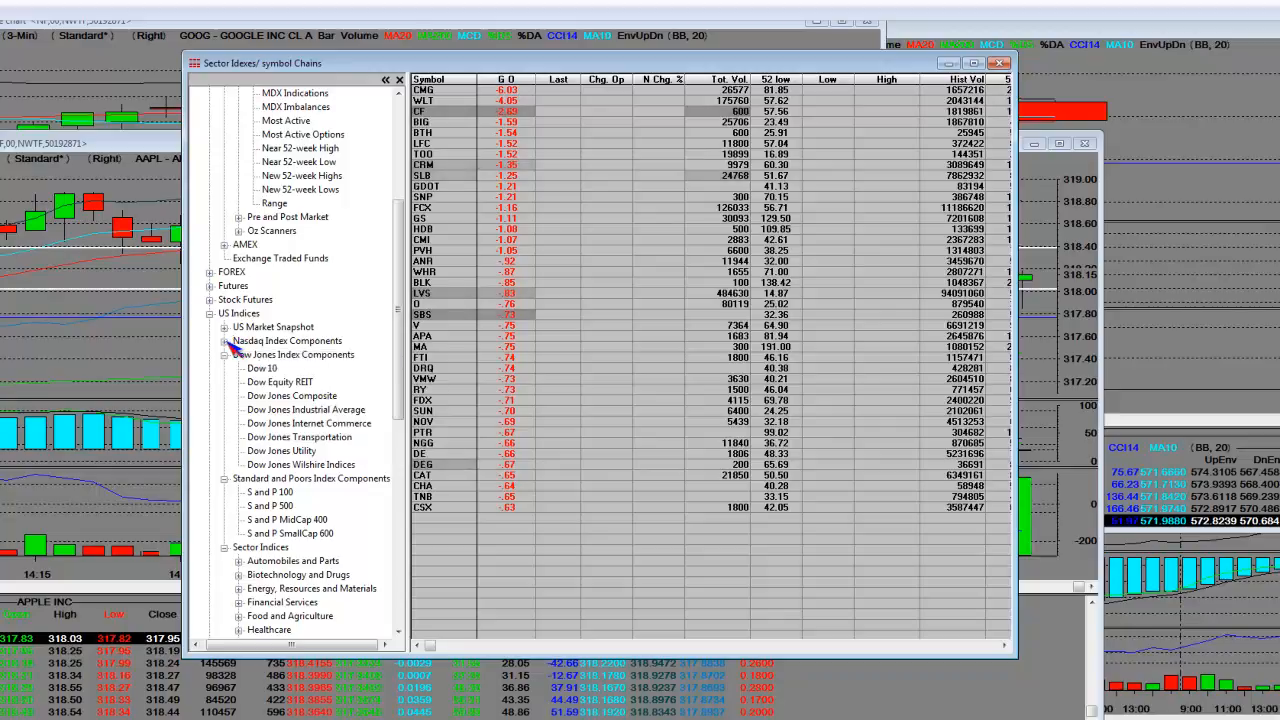
click(226, 340)
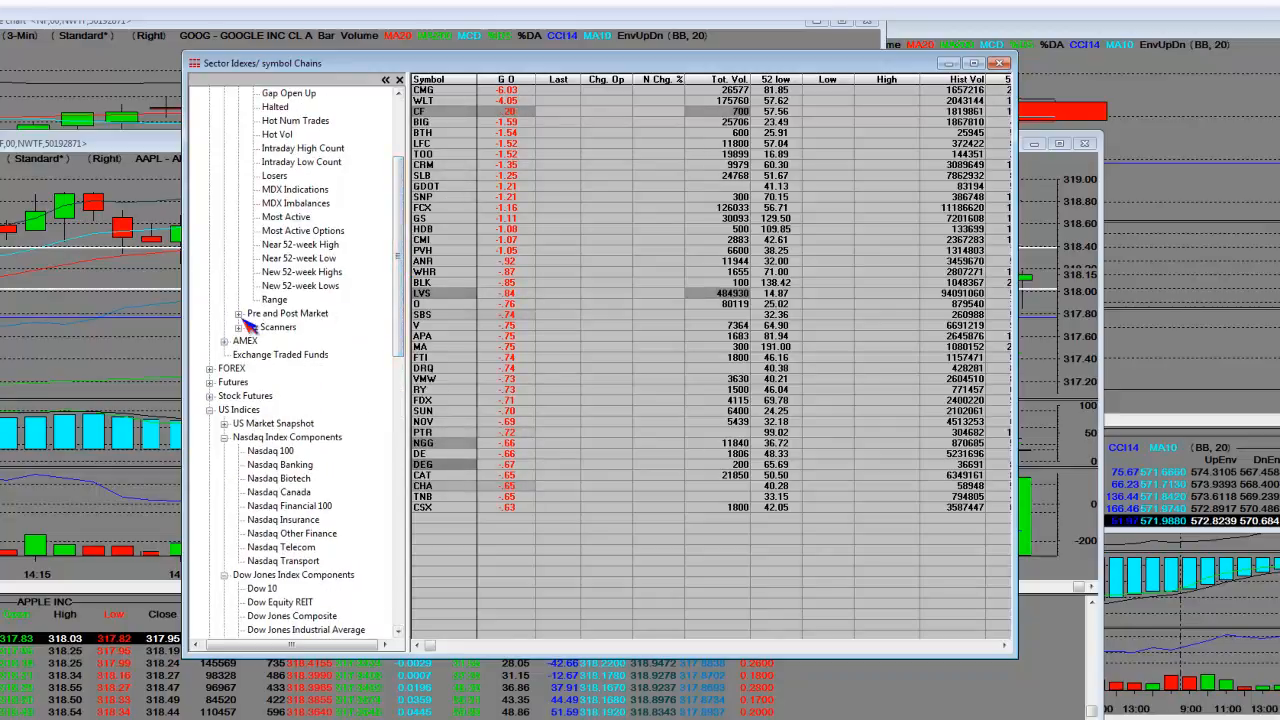
click(238, 313)
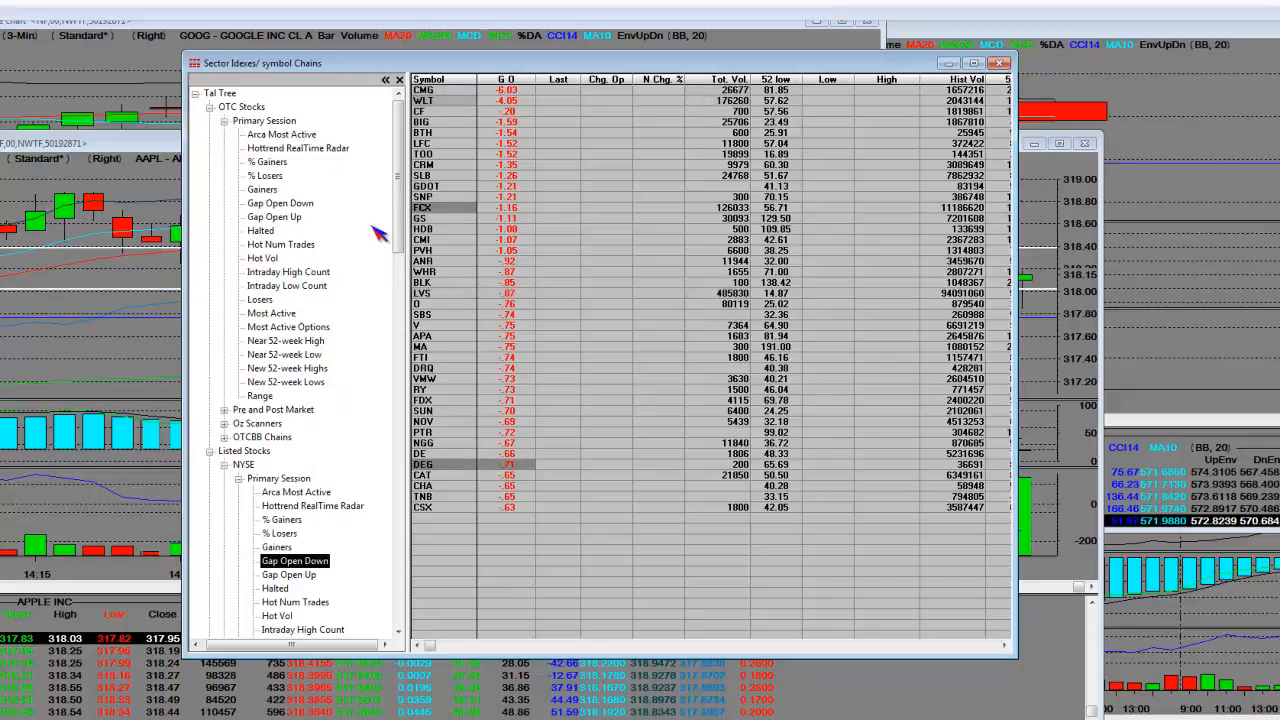
mouse_move(280, 210)
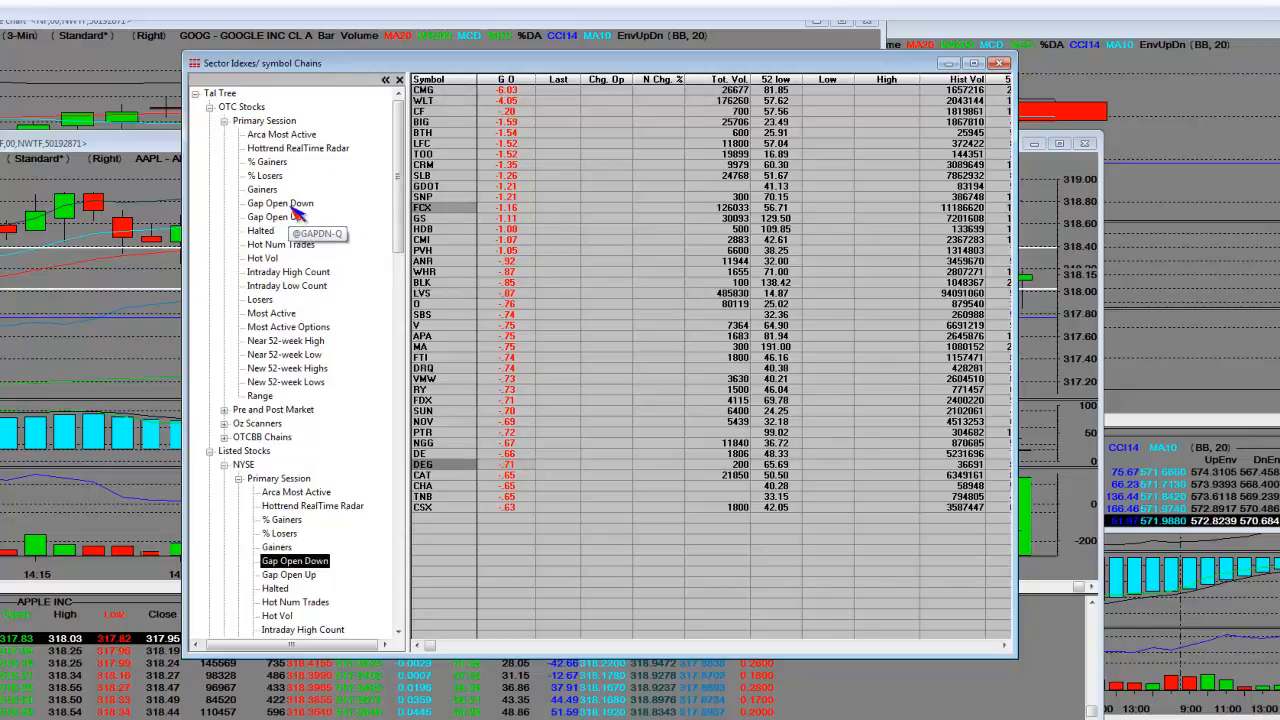
Load the OTC Stocks Primary Session Gap Open Down chain, led by GOOG, PCLN and AAPL.
click(279, 203)
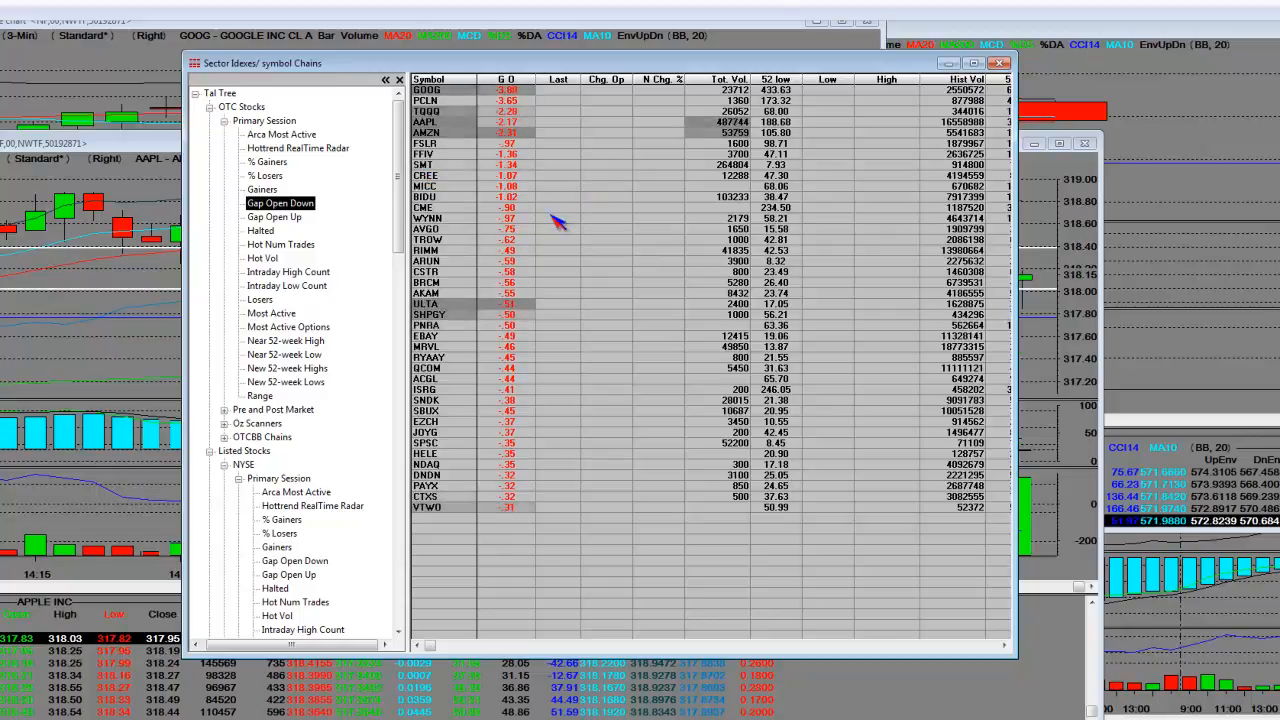
mouse_move(565, 262)
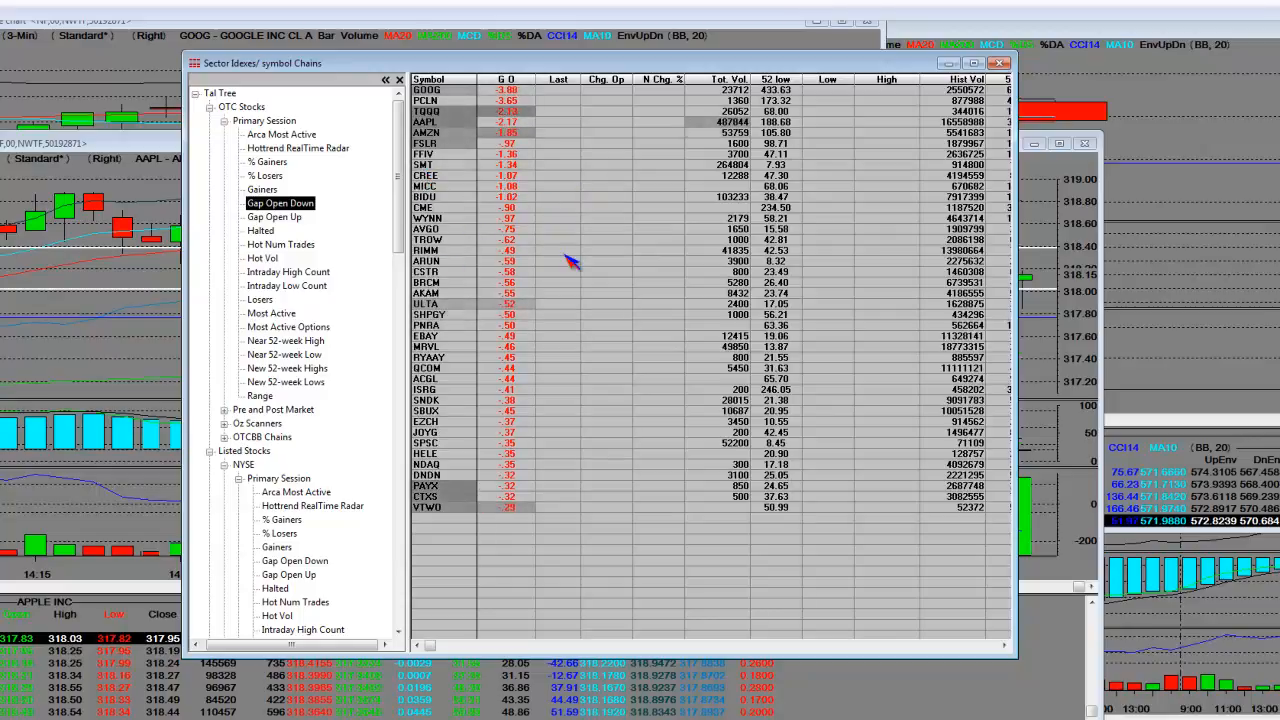
mouse_move(460, 208)
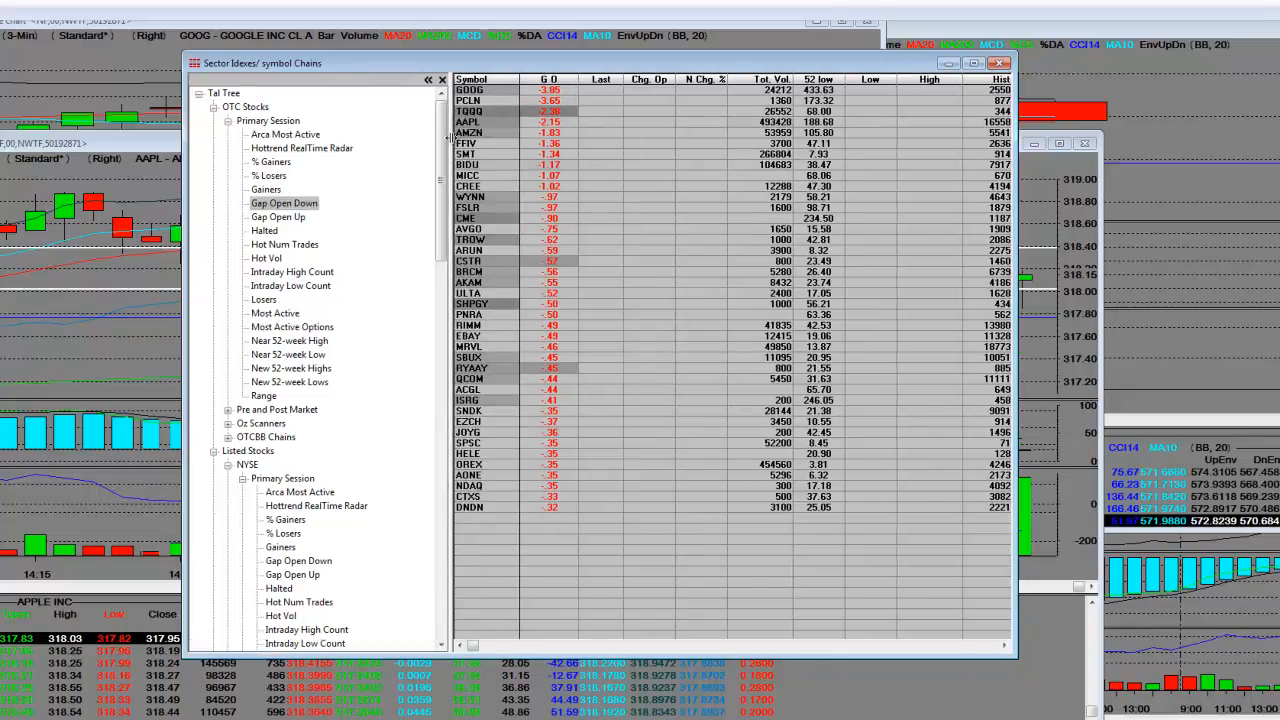
mouse_move(592, 327)
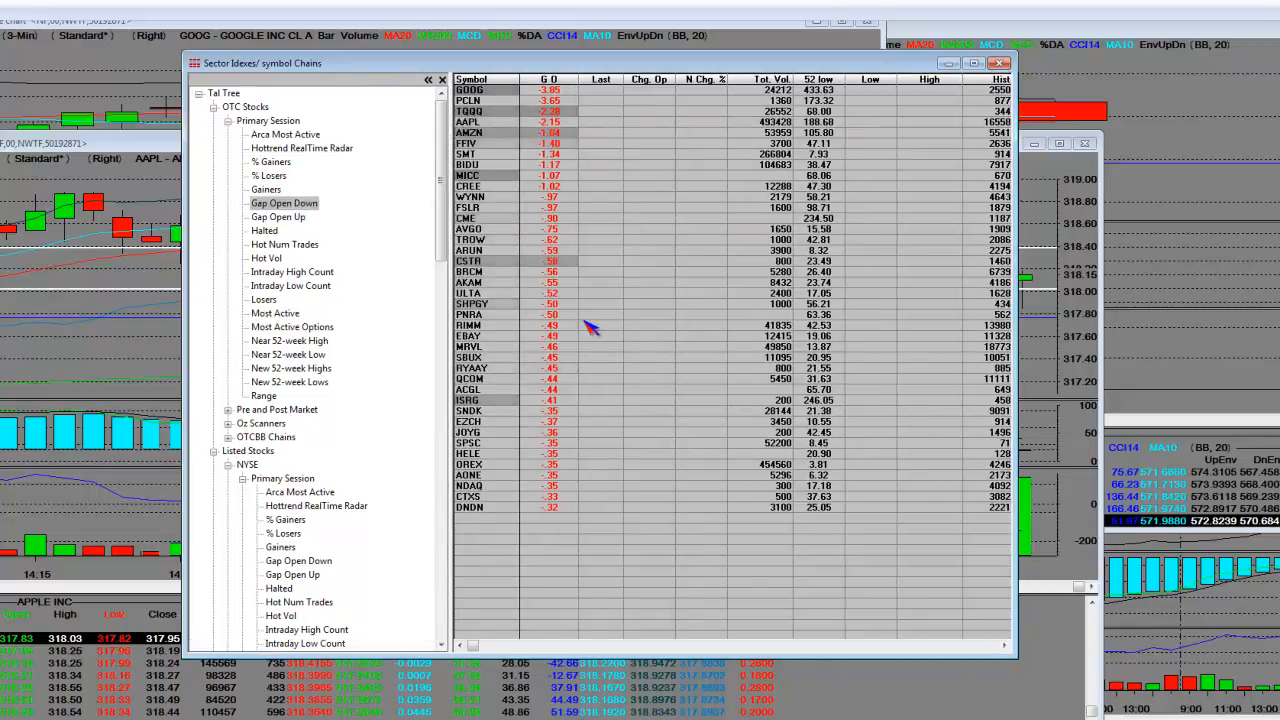
mouse_move(583, 352)
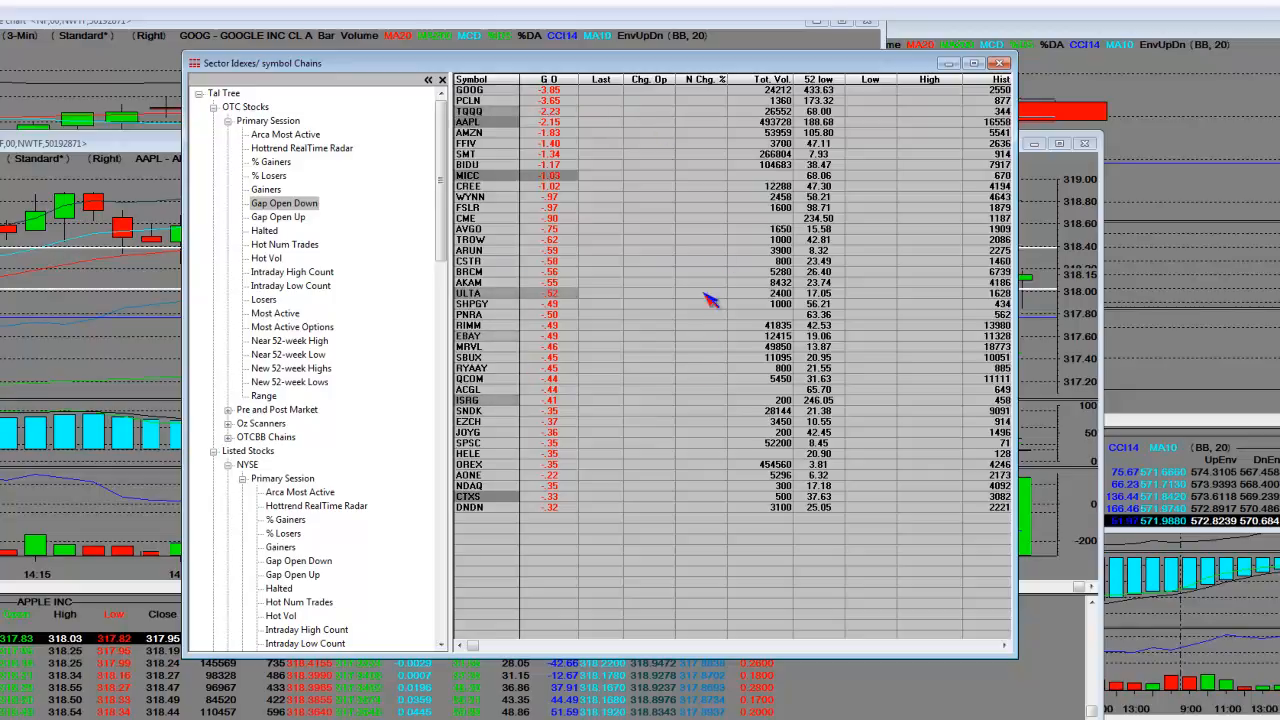
mouse_move(693, 370)
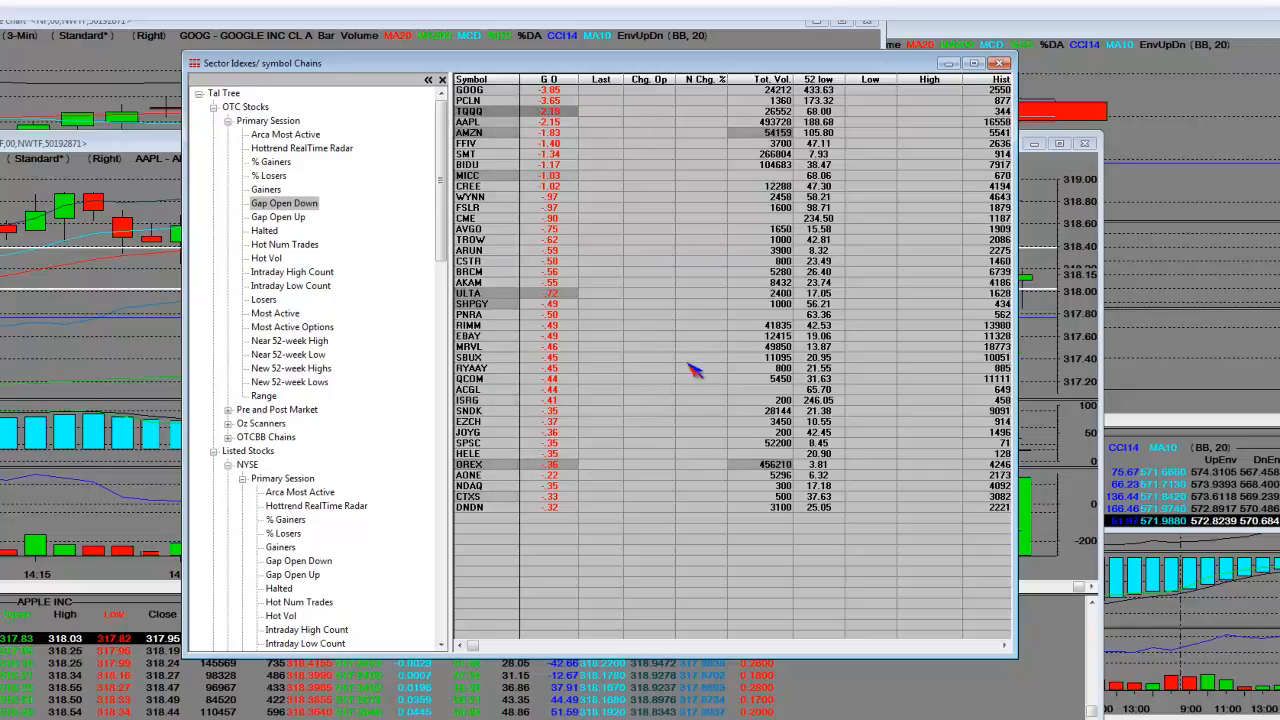
mouse_move(580, 175)
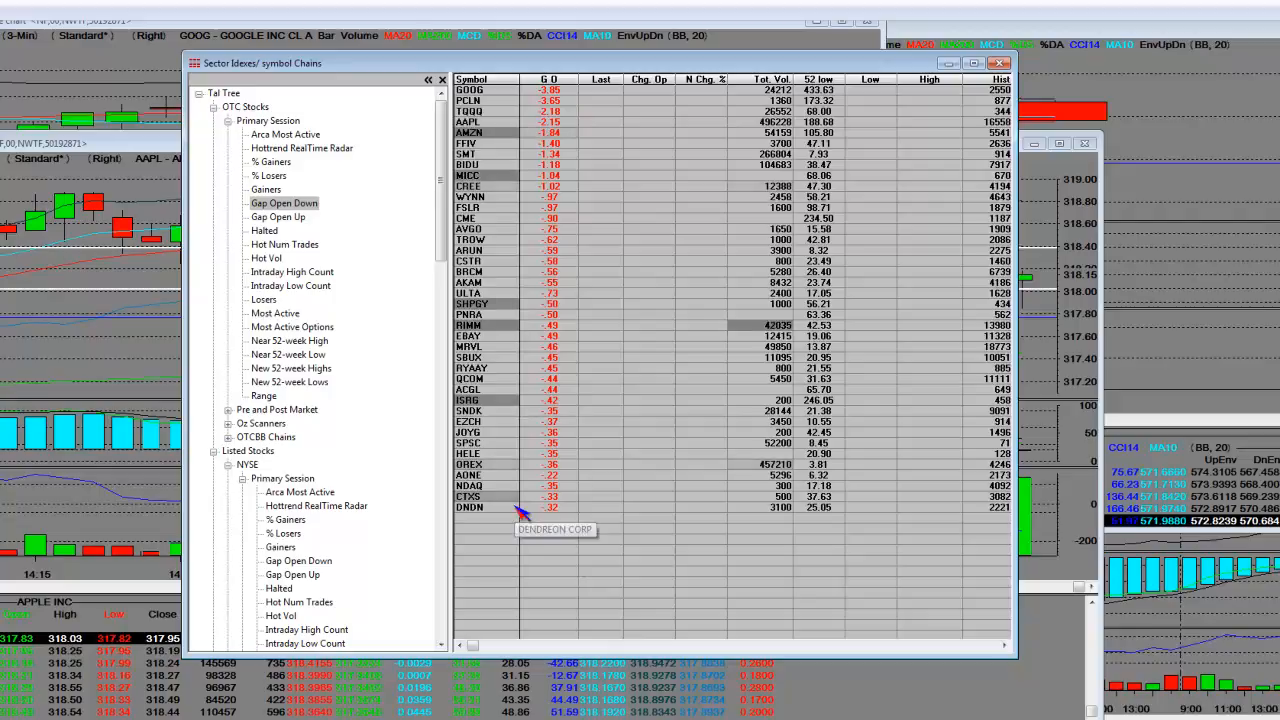
mouse_move(618, 172)
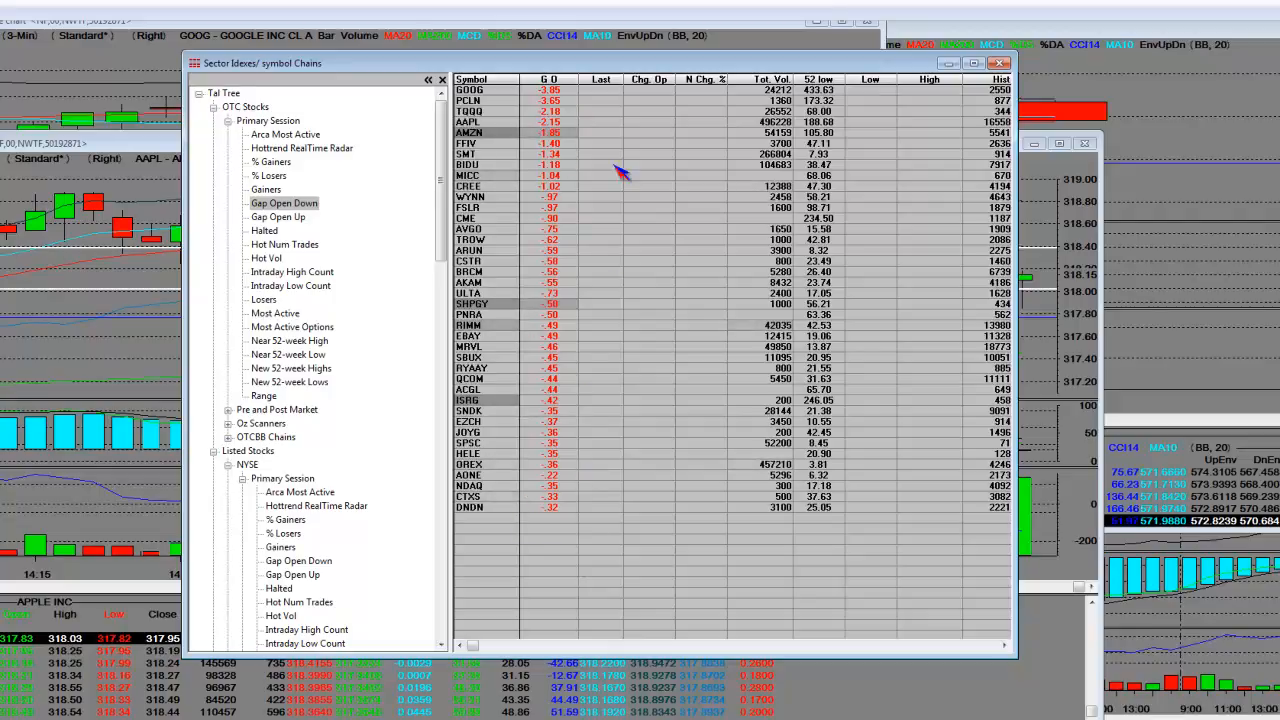
mouse_move(563, 203)
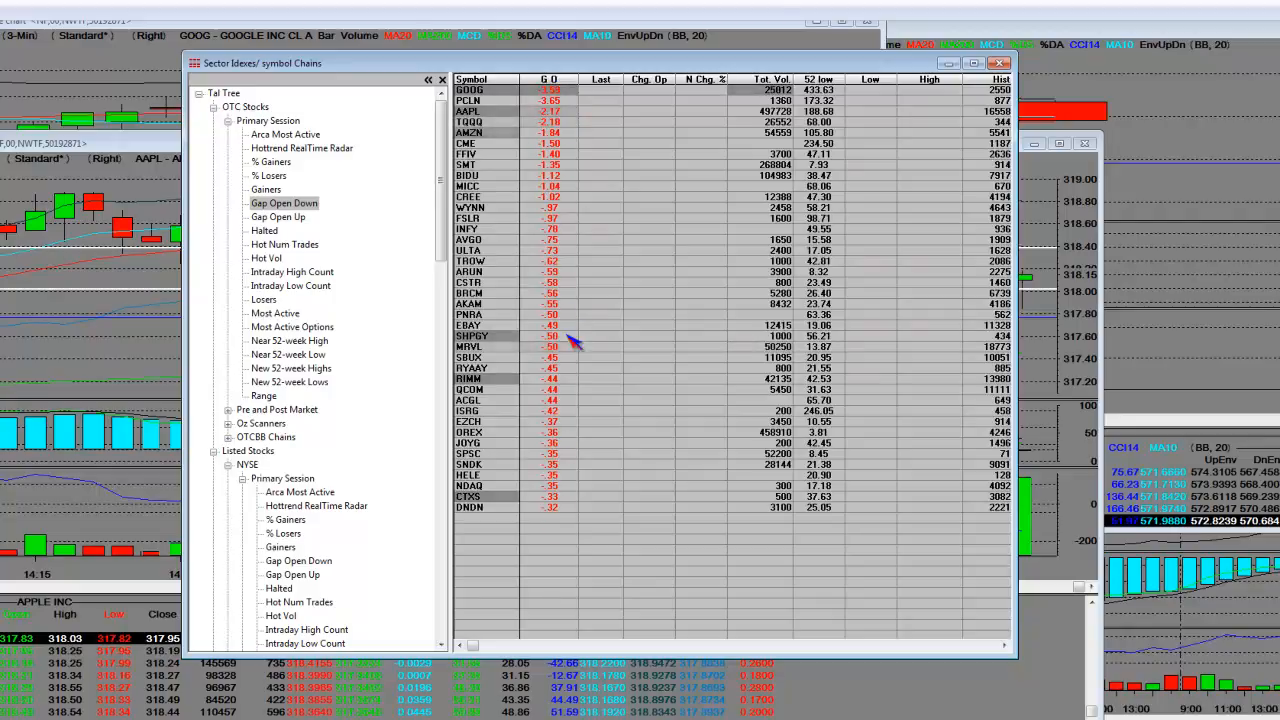
mouse_move(573, 113)
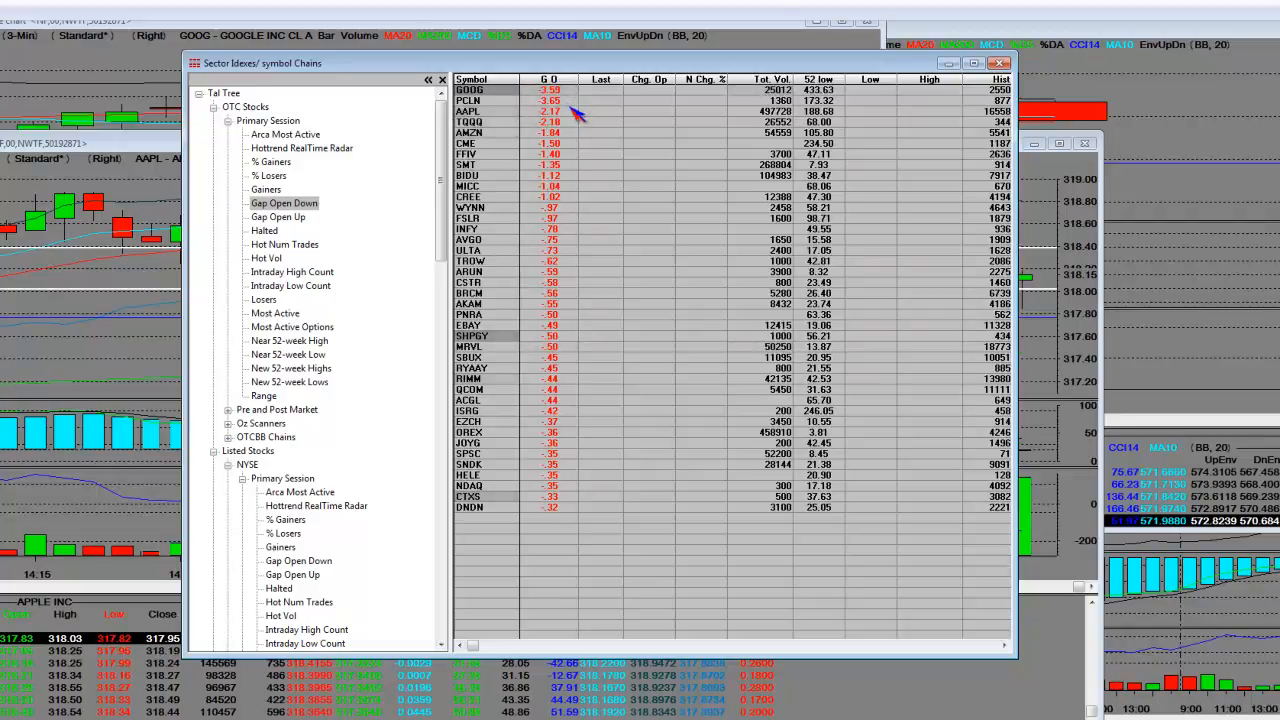